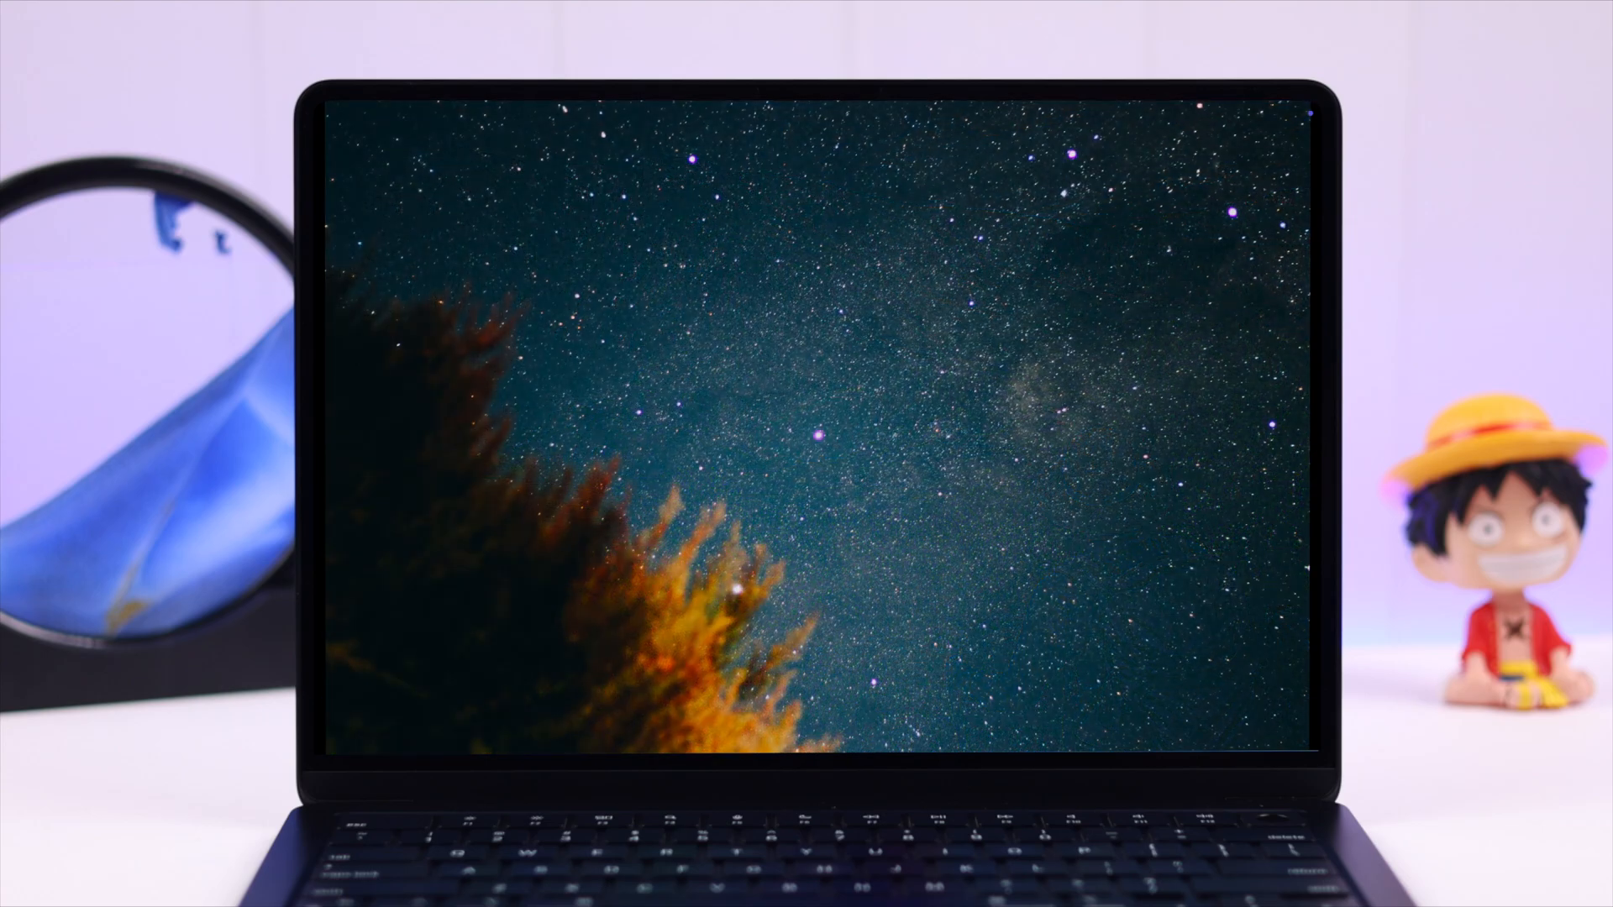
Step: Add the figurine photo to a new album named 'Recently Saved'
{"action": "right_click", "coordinate": [586, 600]}
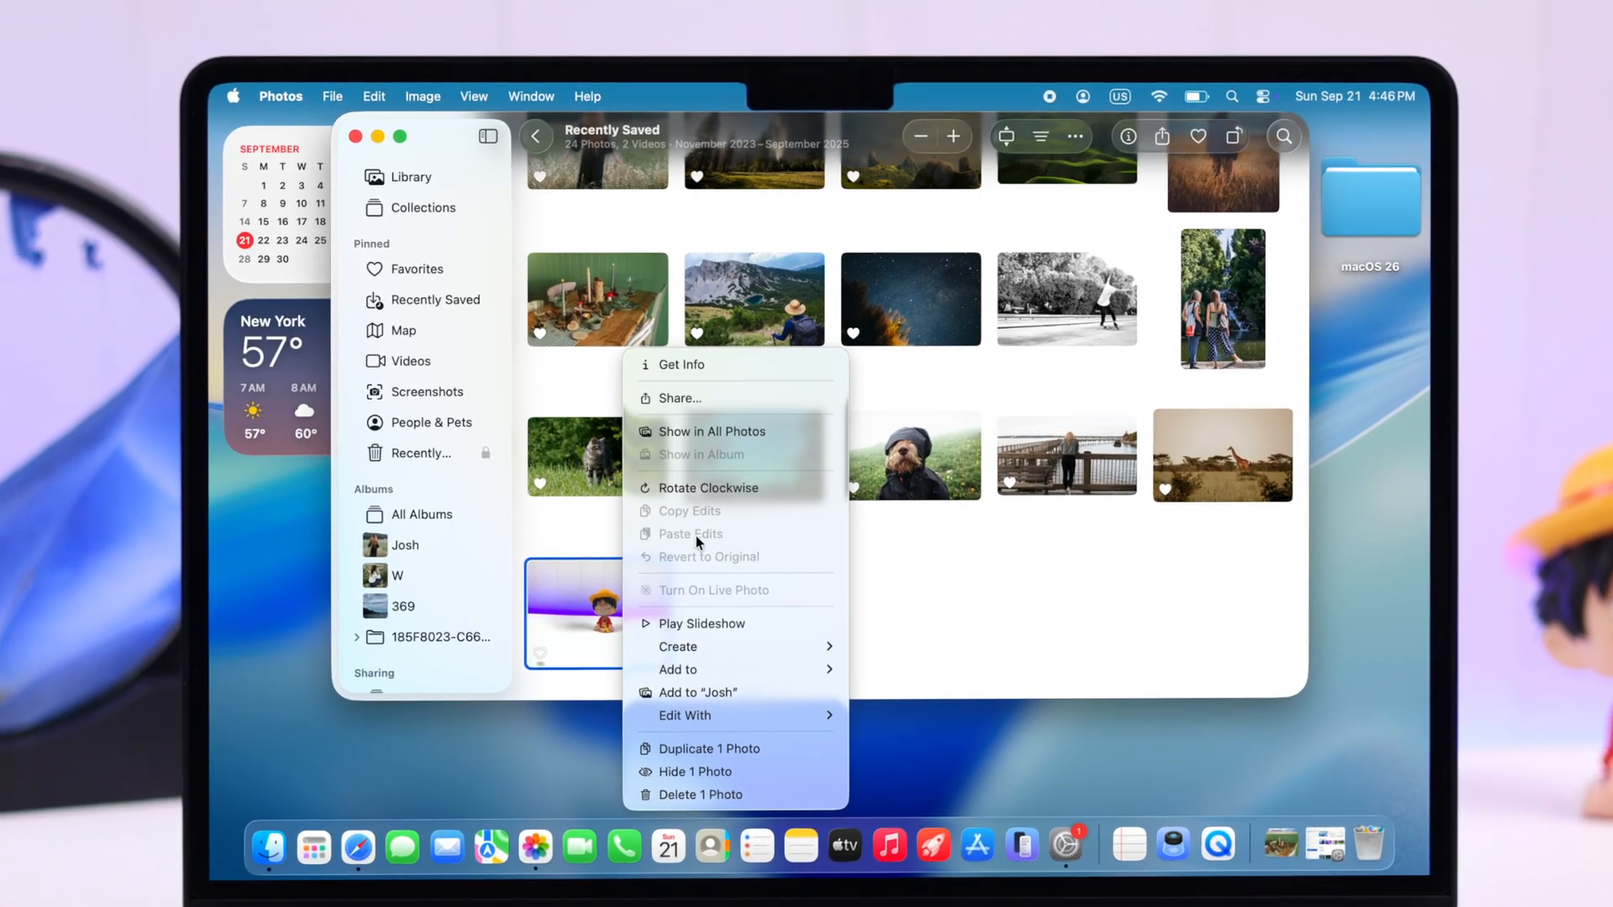
{"action": "mouse_move", "coordinate": [678, 669]}
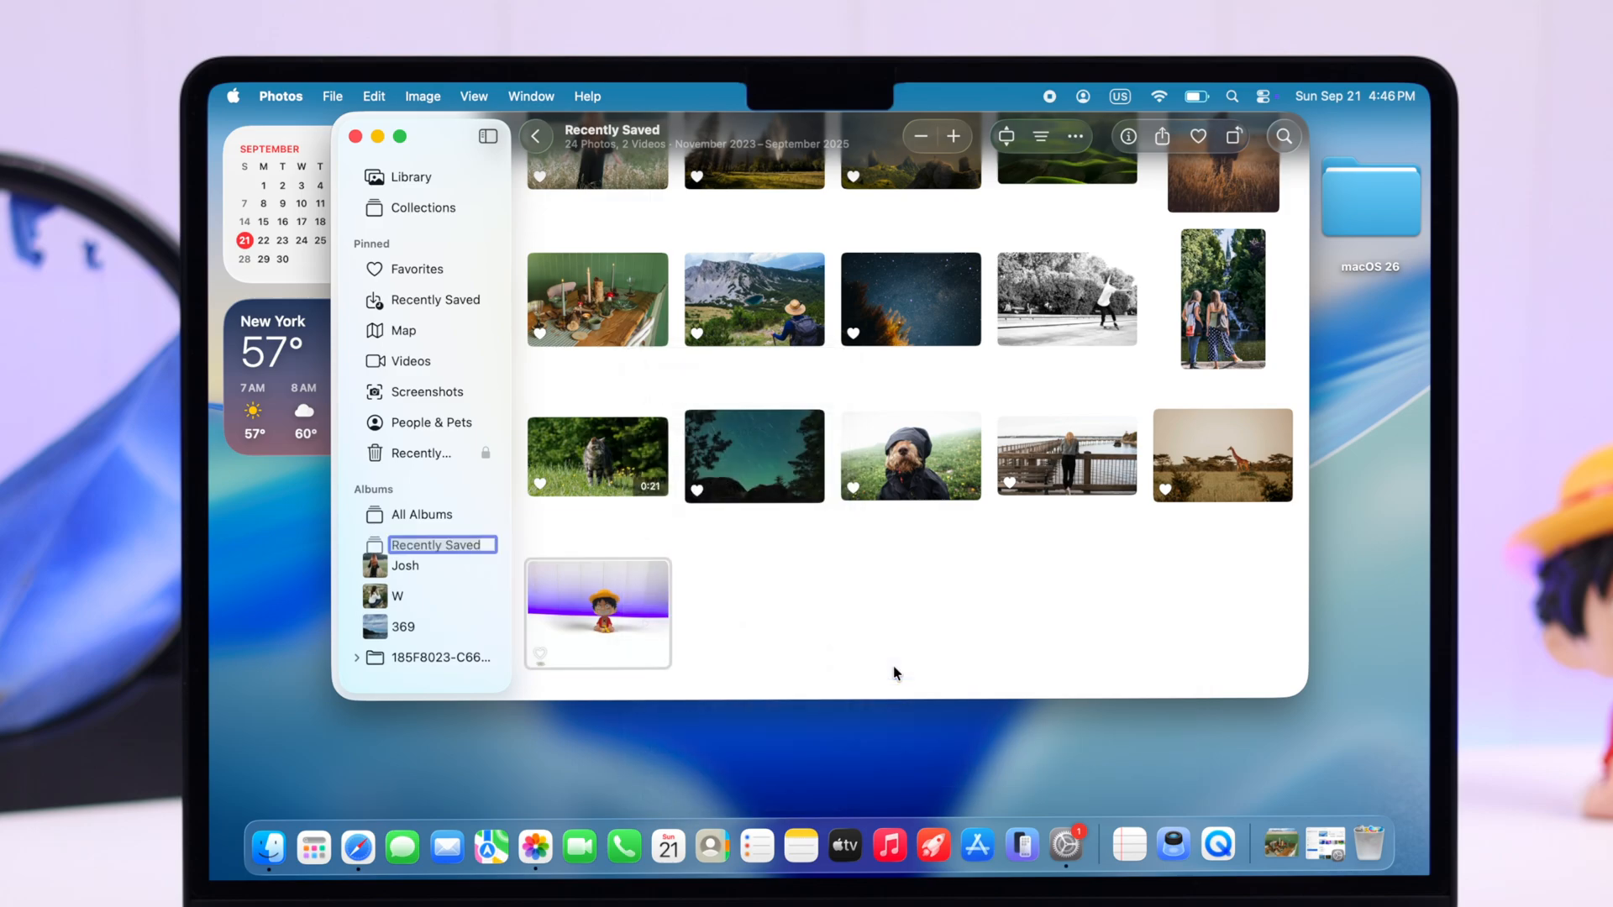
{"action": "left_click", "coordinate": [436, 545]}
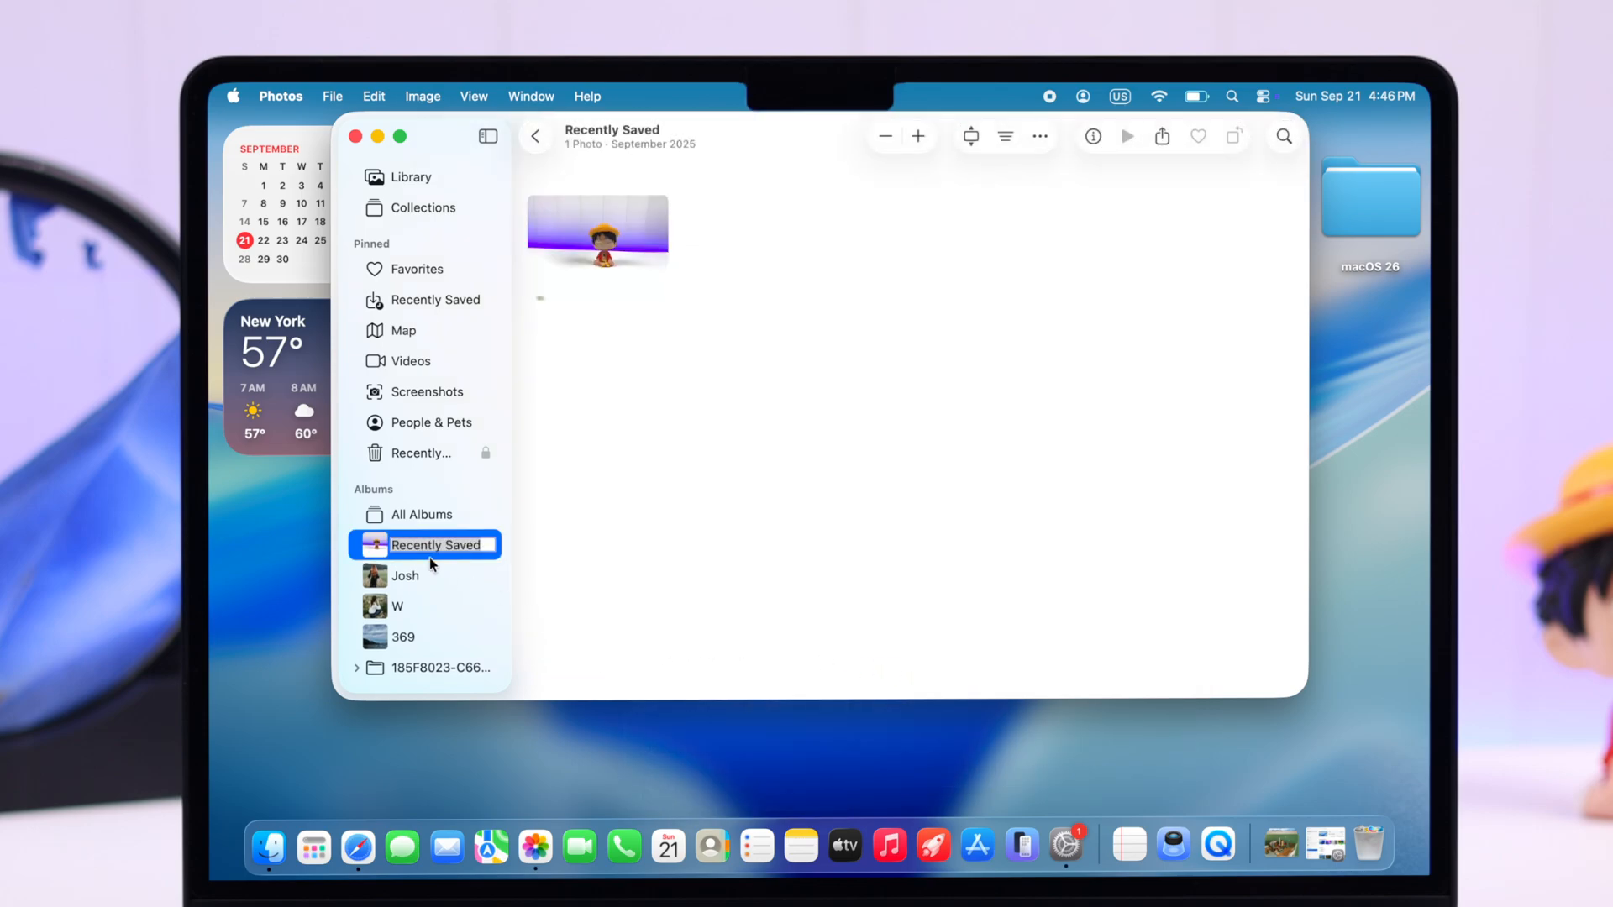
Step: Launch System Settings, go to Wallpaper, and bring up the Screen Saver options sheet
{"action": "left_click", "coordinate": [1094, 843]}
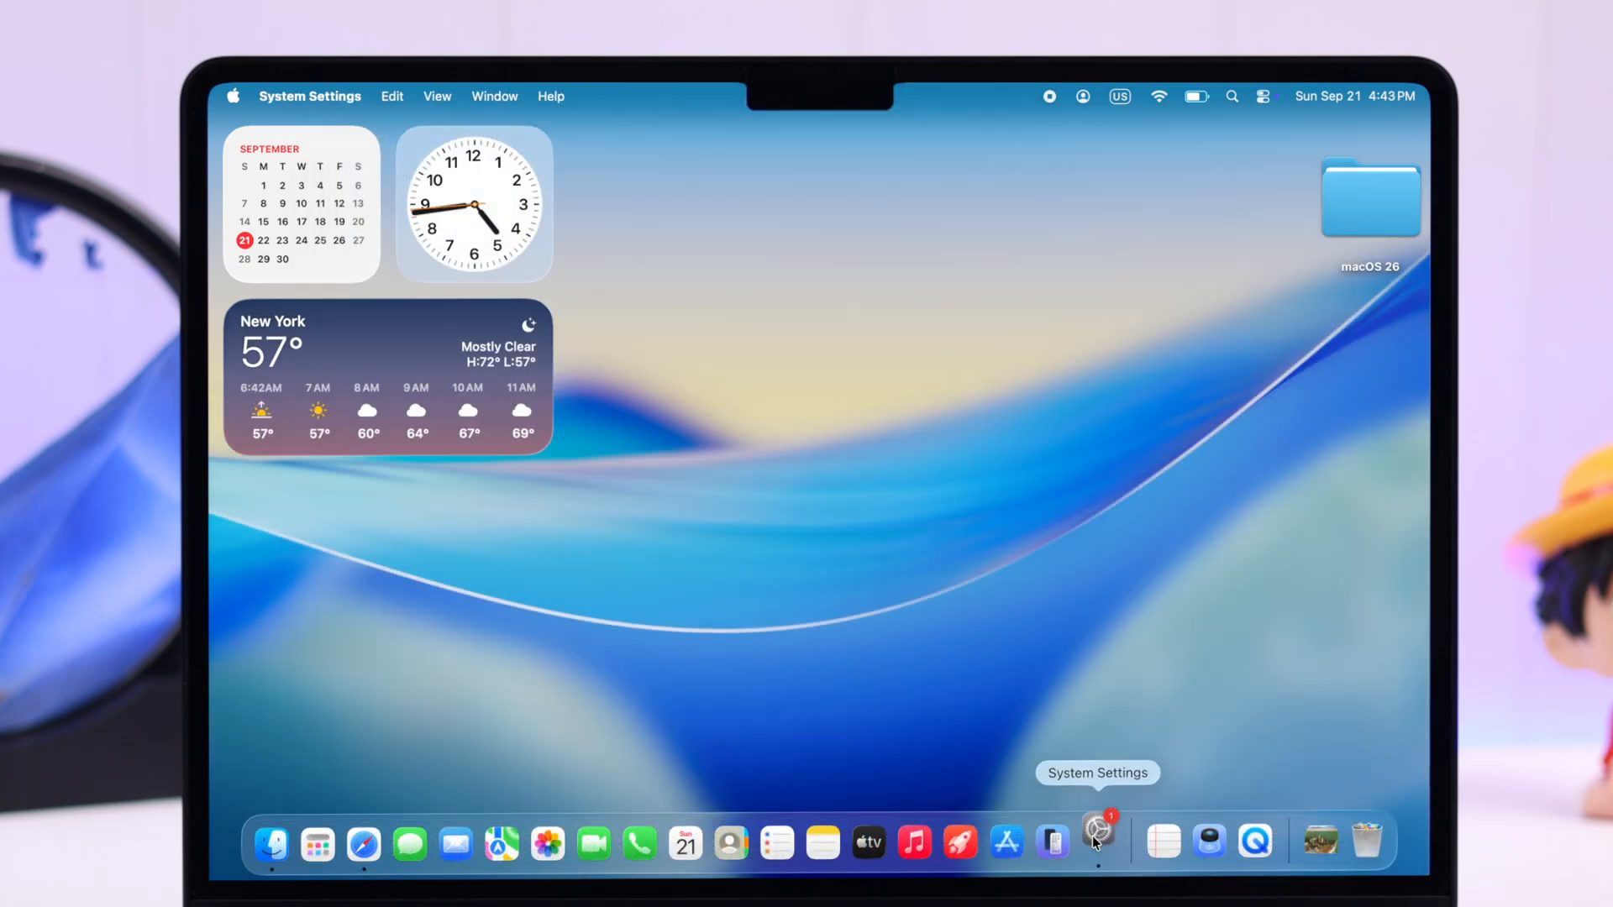
{"action": "left_click", "coordinate": [1095, 842]}
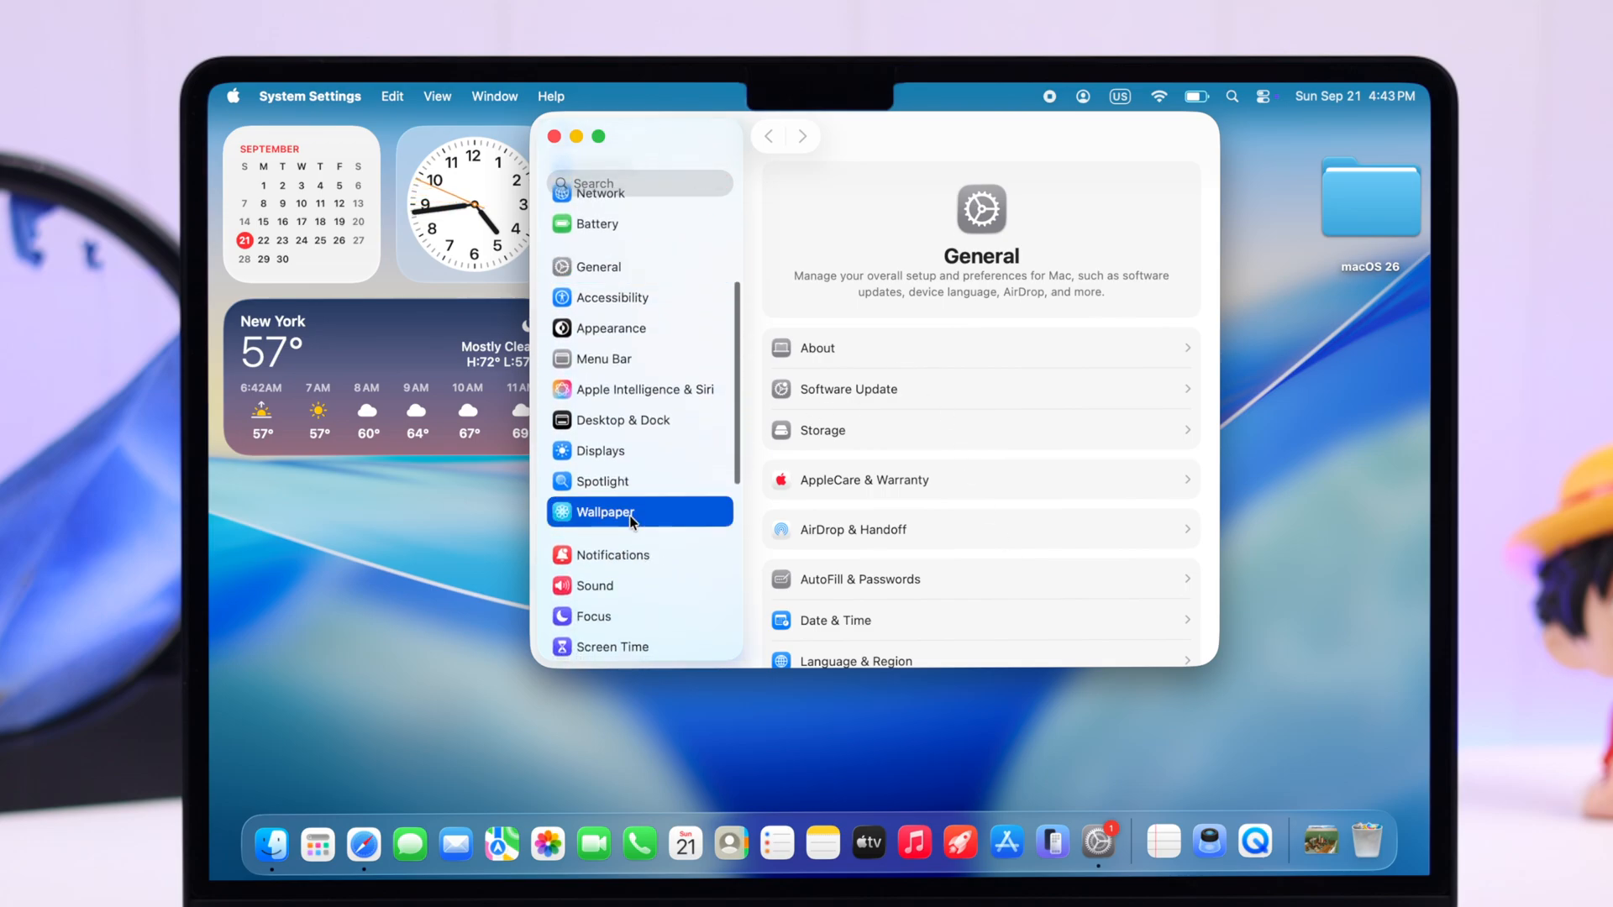
{"action": "left_click", "coordinate": [605, 512]}
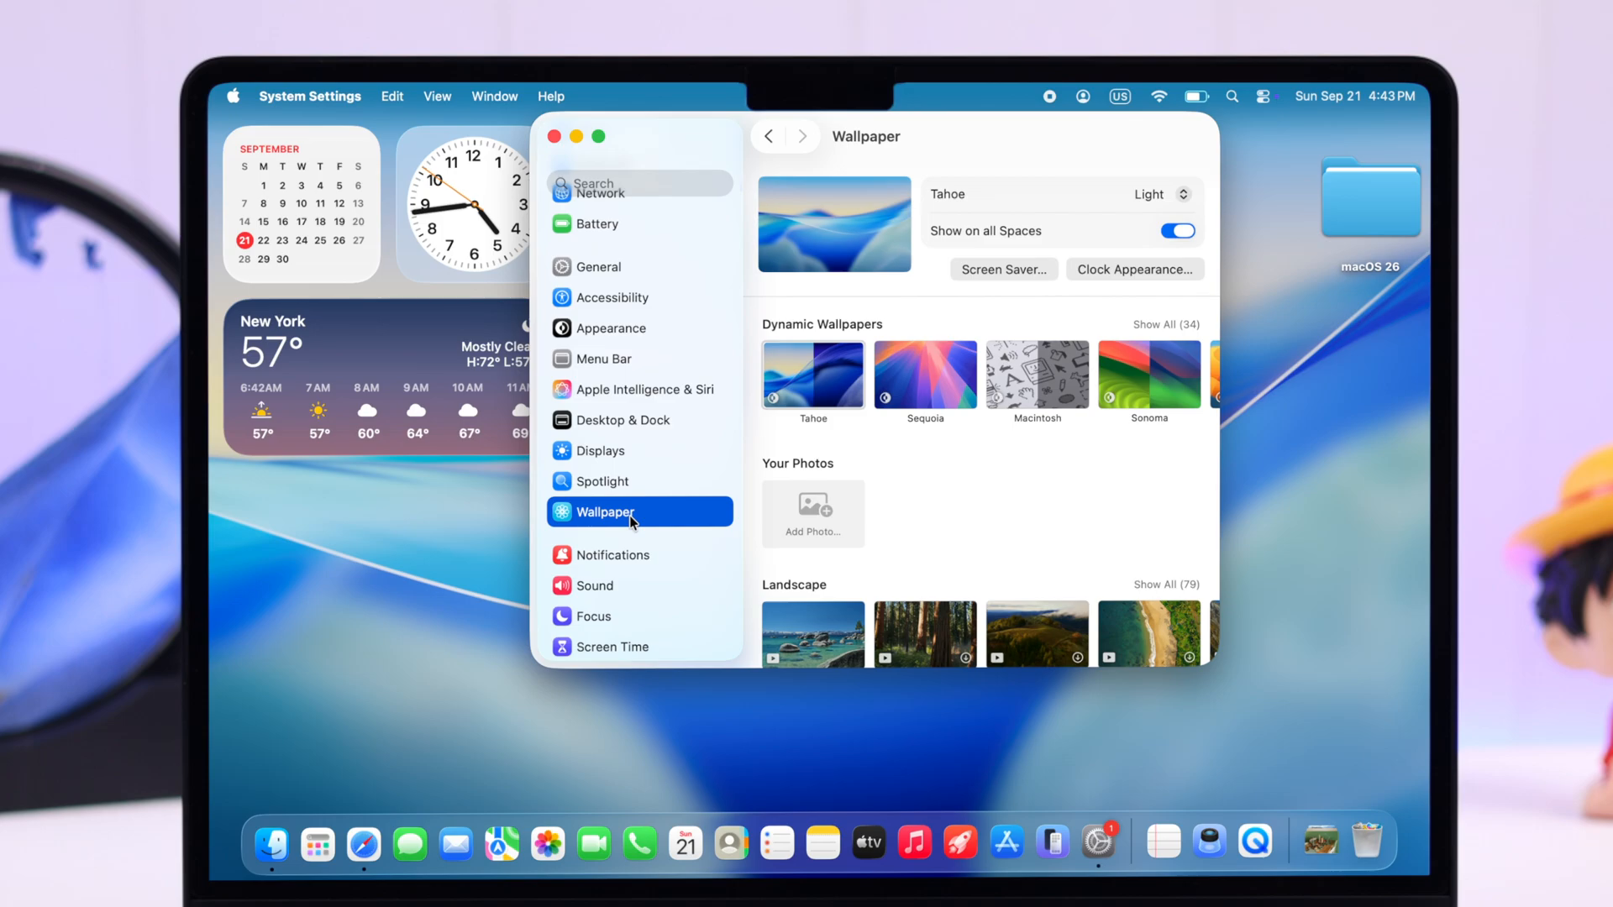
{"action": "left_click", "coordinate": [1002, 270]}
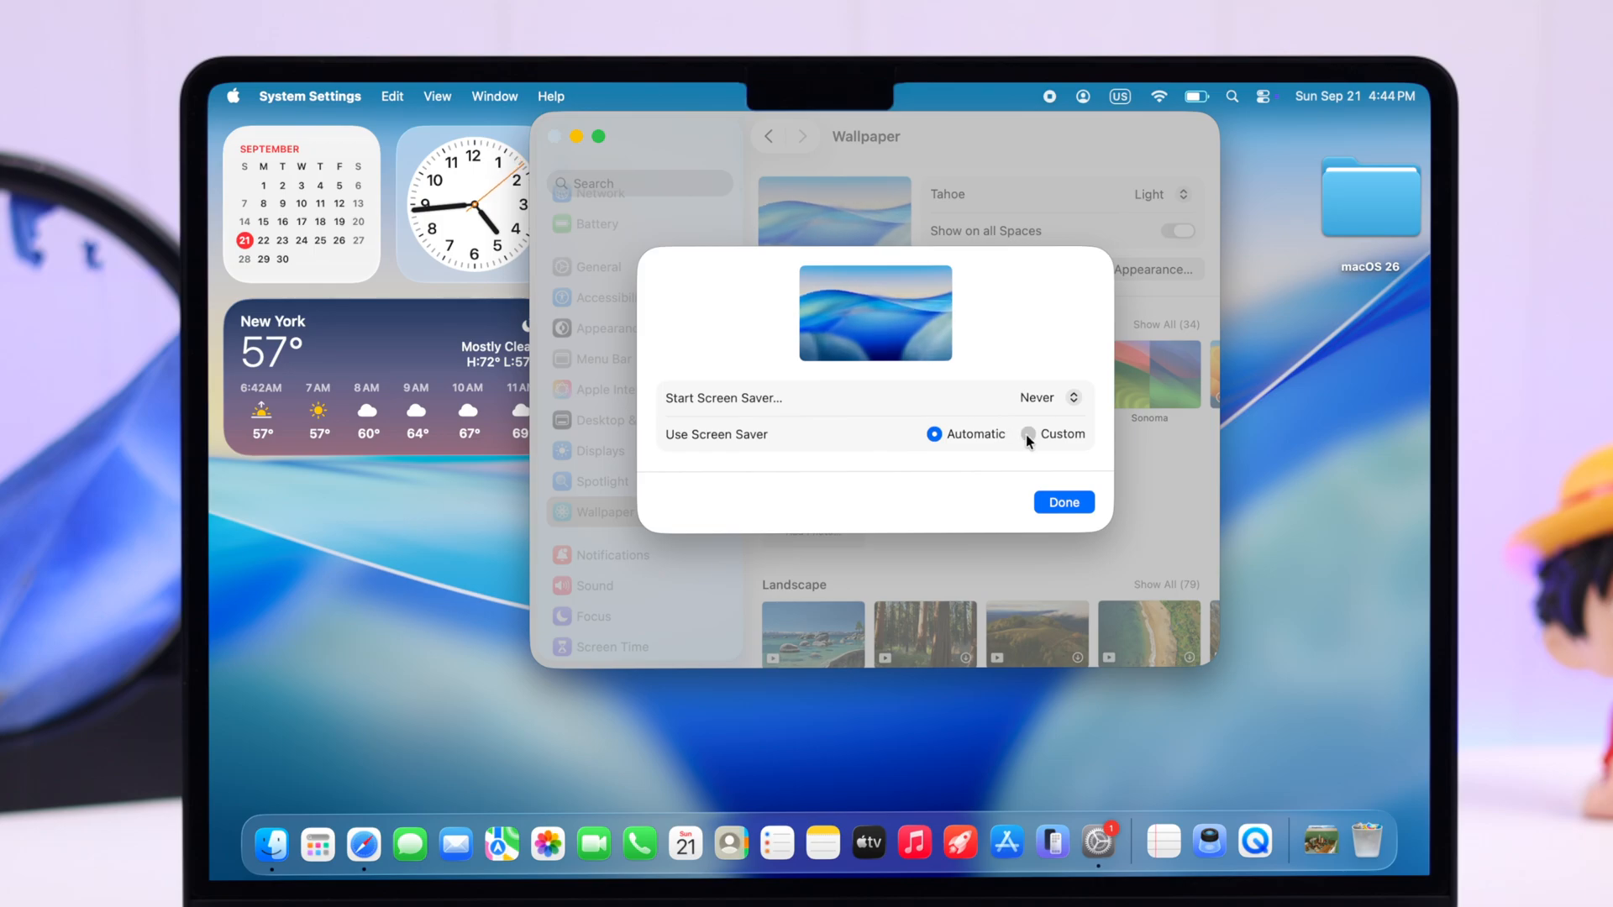
Step: Switch Use Screen Saver to Custom and pick Photos from the Other section
{"action": "left_click", "coordinate": [1028, 434]}
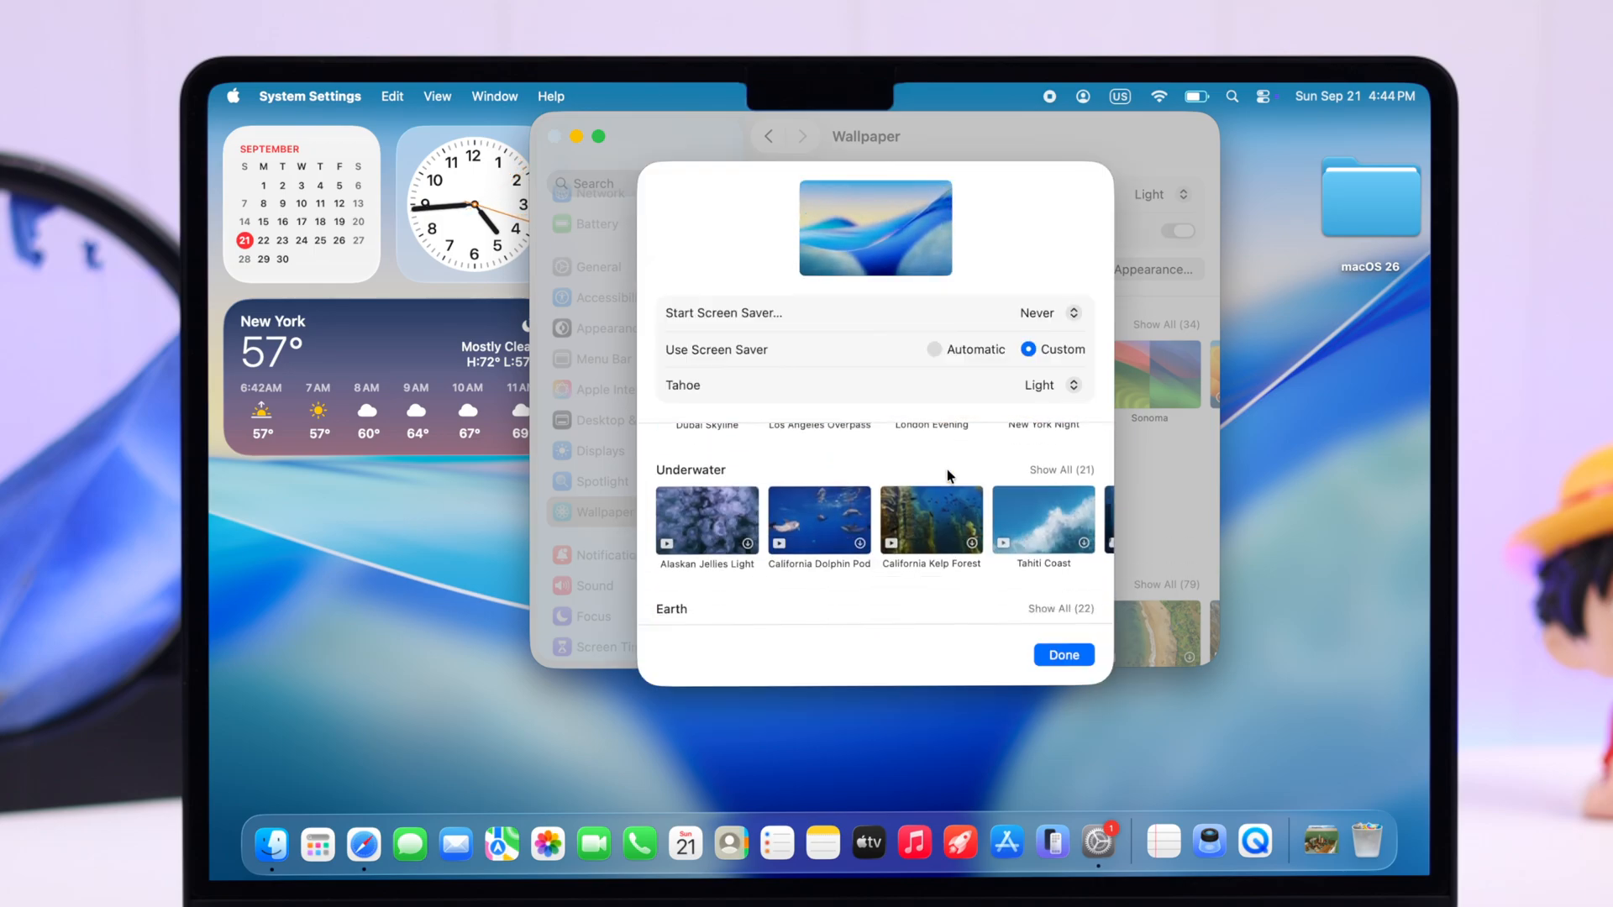
{"action": "scroll", "scroll_direction": "down", "scroll_amount": 3}
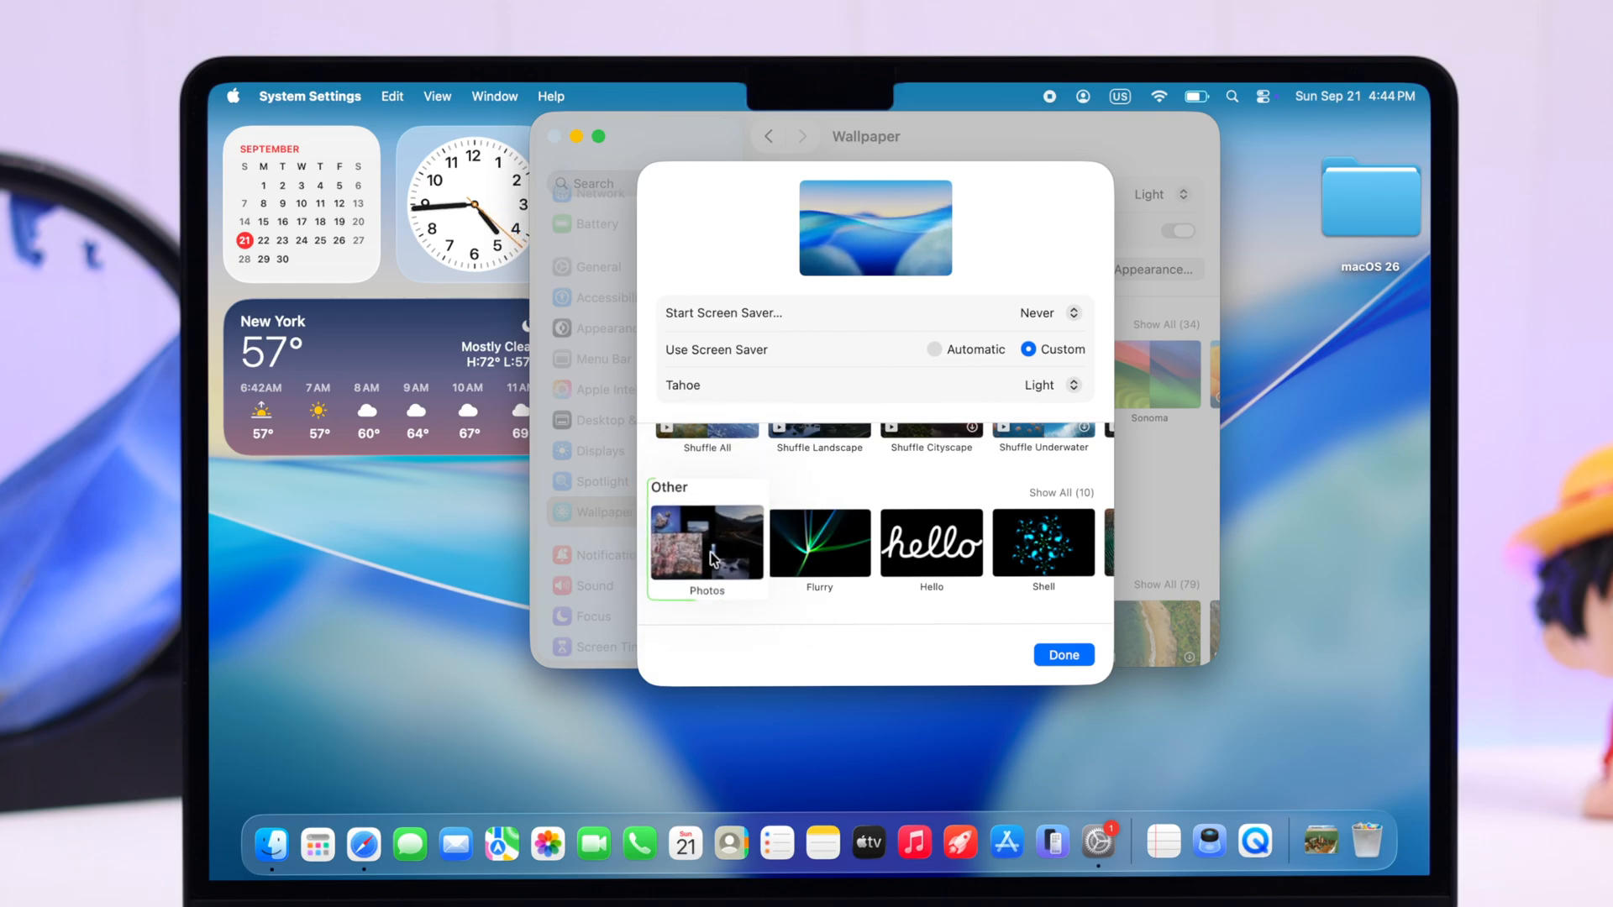
{"action": "left_click", "coordinate": [706, 545]}
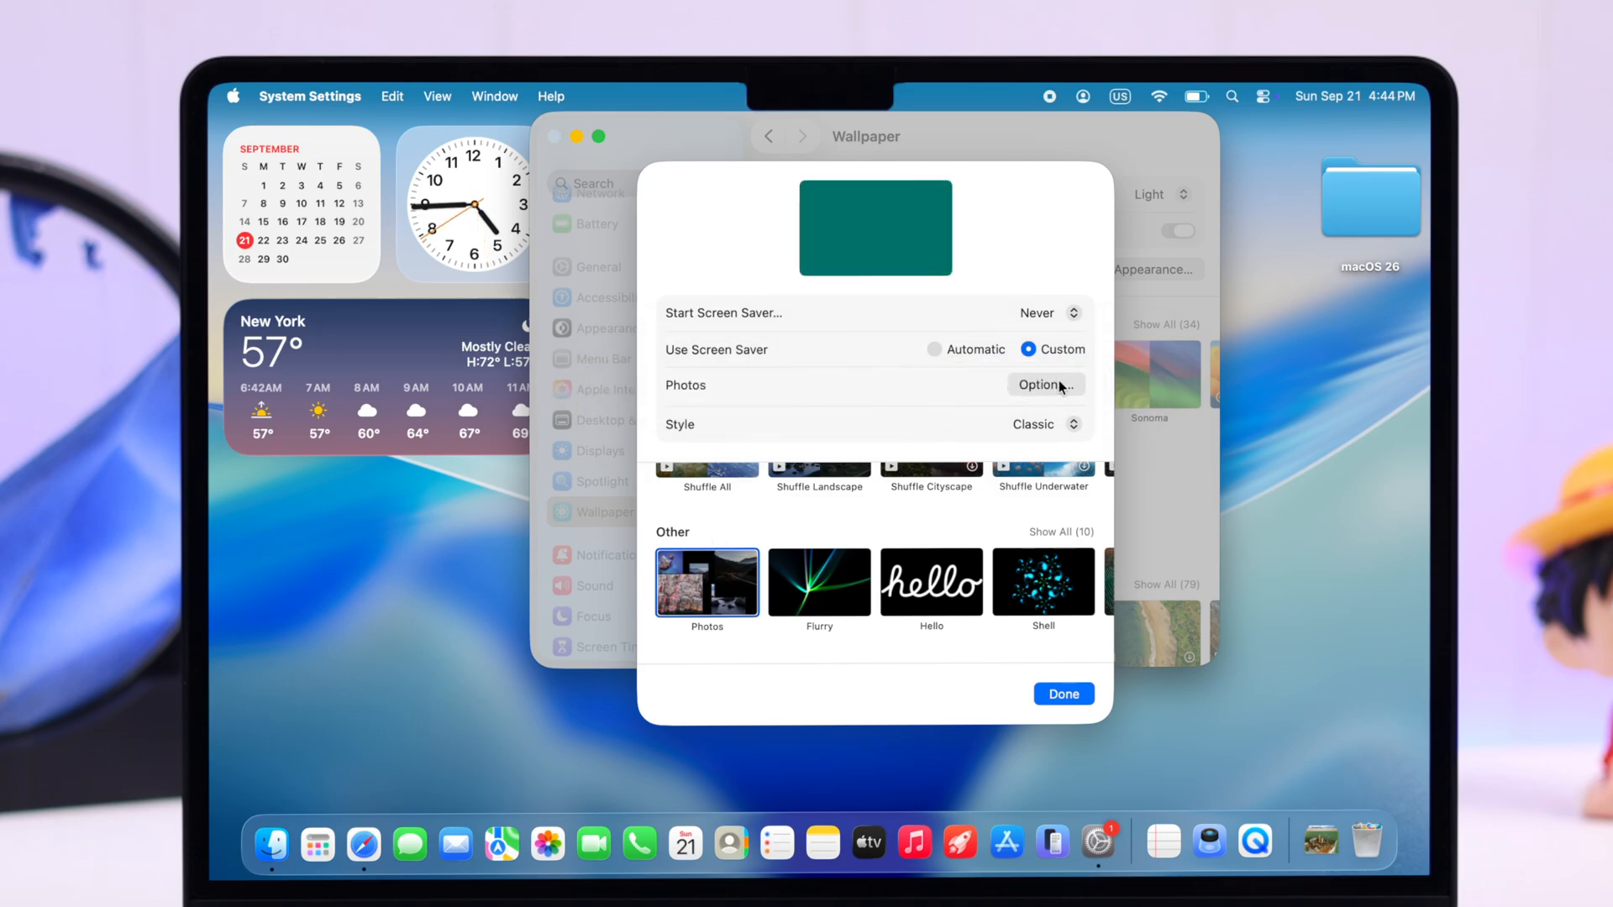
Step: Show the Photos screen saver's Options and expand its Source menu
{"action": "left_click", "coordinate": [1041, 383]}
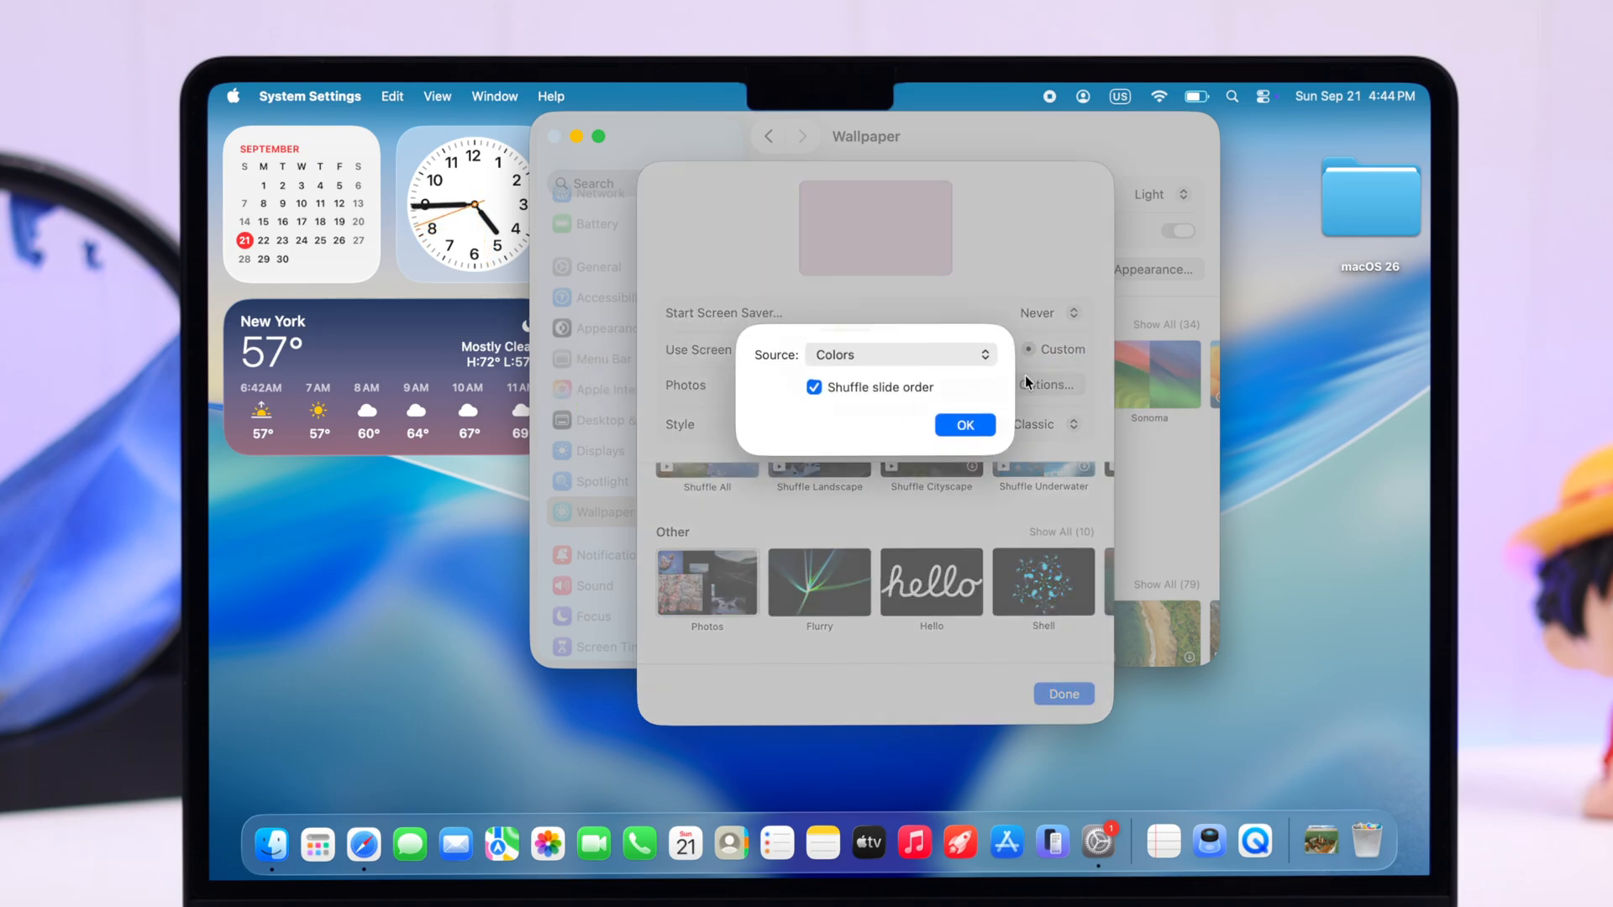
{"action": "left_click", "coordinate": [899, 354]}
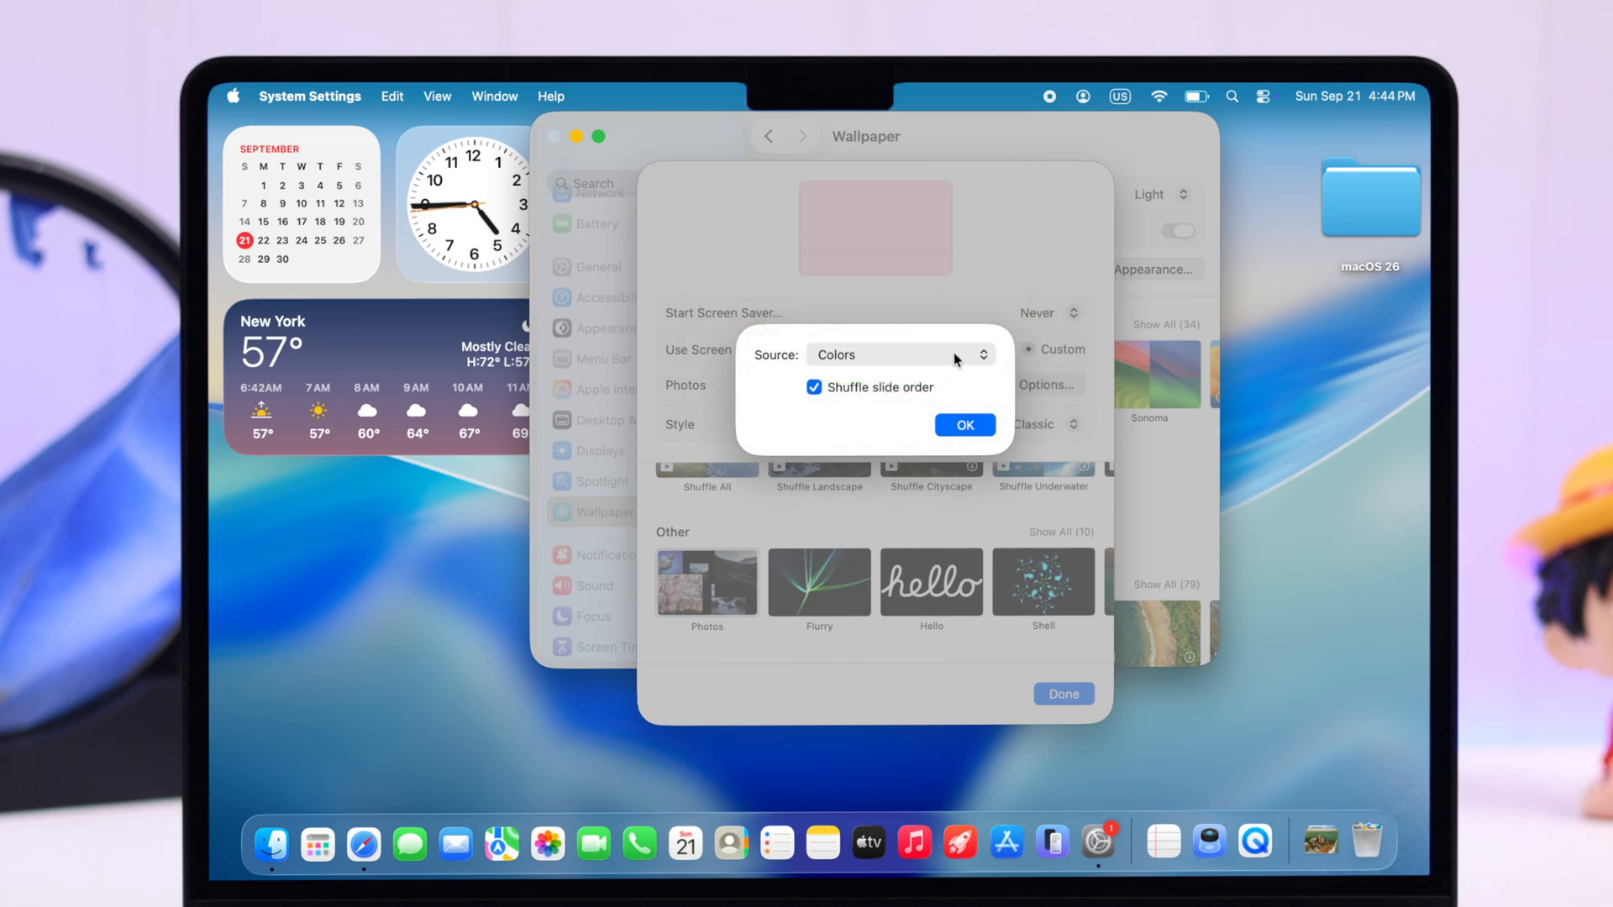
{"action": "left_click", "coordinate": [895, 354]}
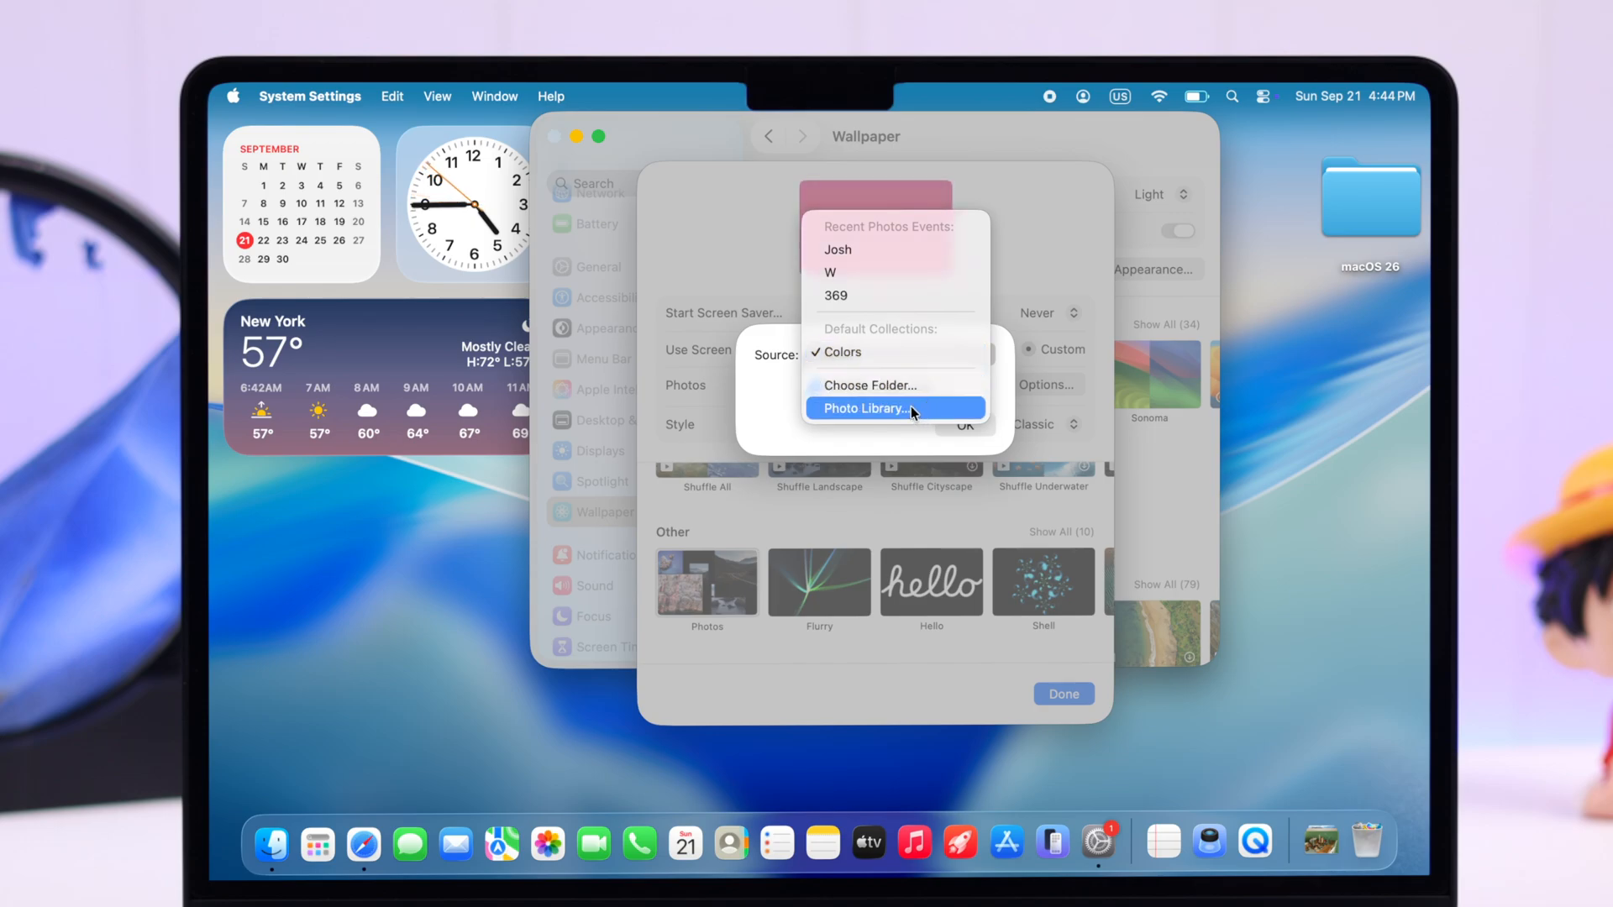
Step: Set the Photo Library source to the 'my photos' album after previewing other albums
{"action": "left_click", "coordinate": [861, 408]}
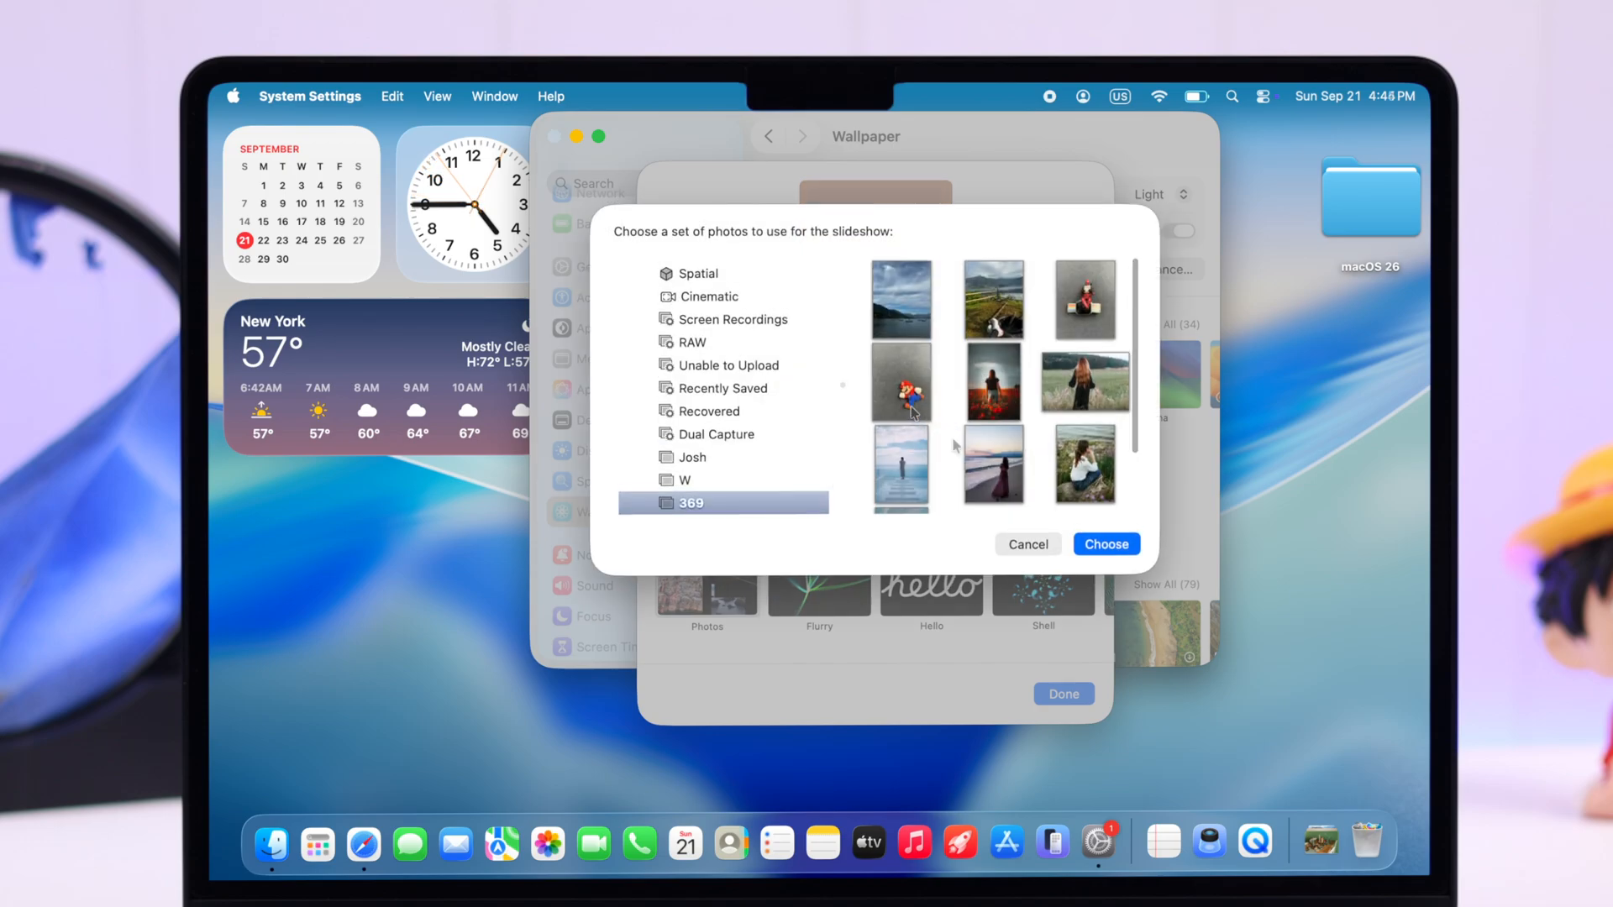
{"action": "left_click", "coordinate": [684, 479]}
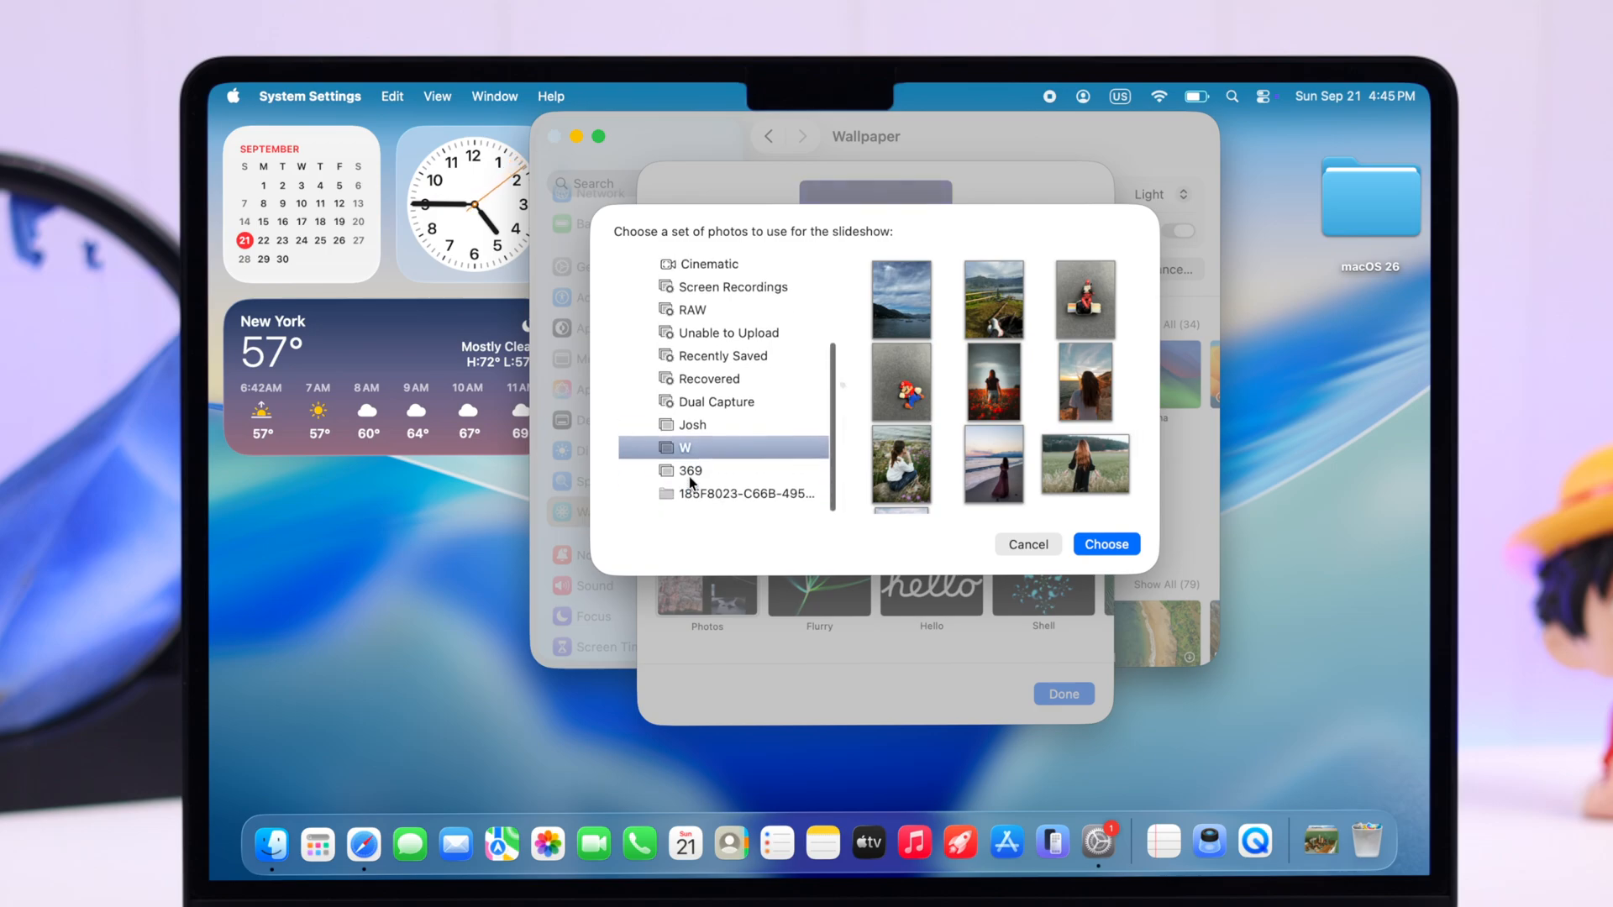
{"action": "left_click", "coordinate": [743, 493]}
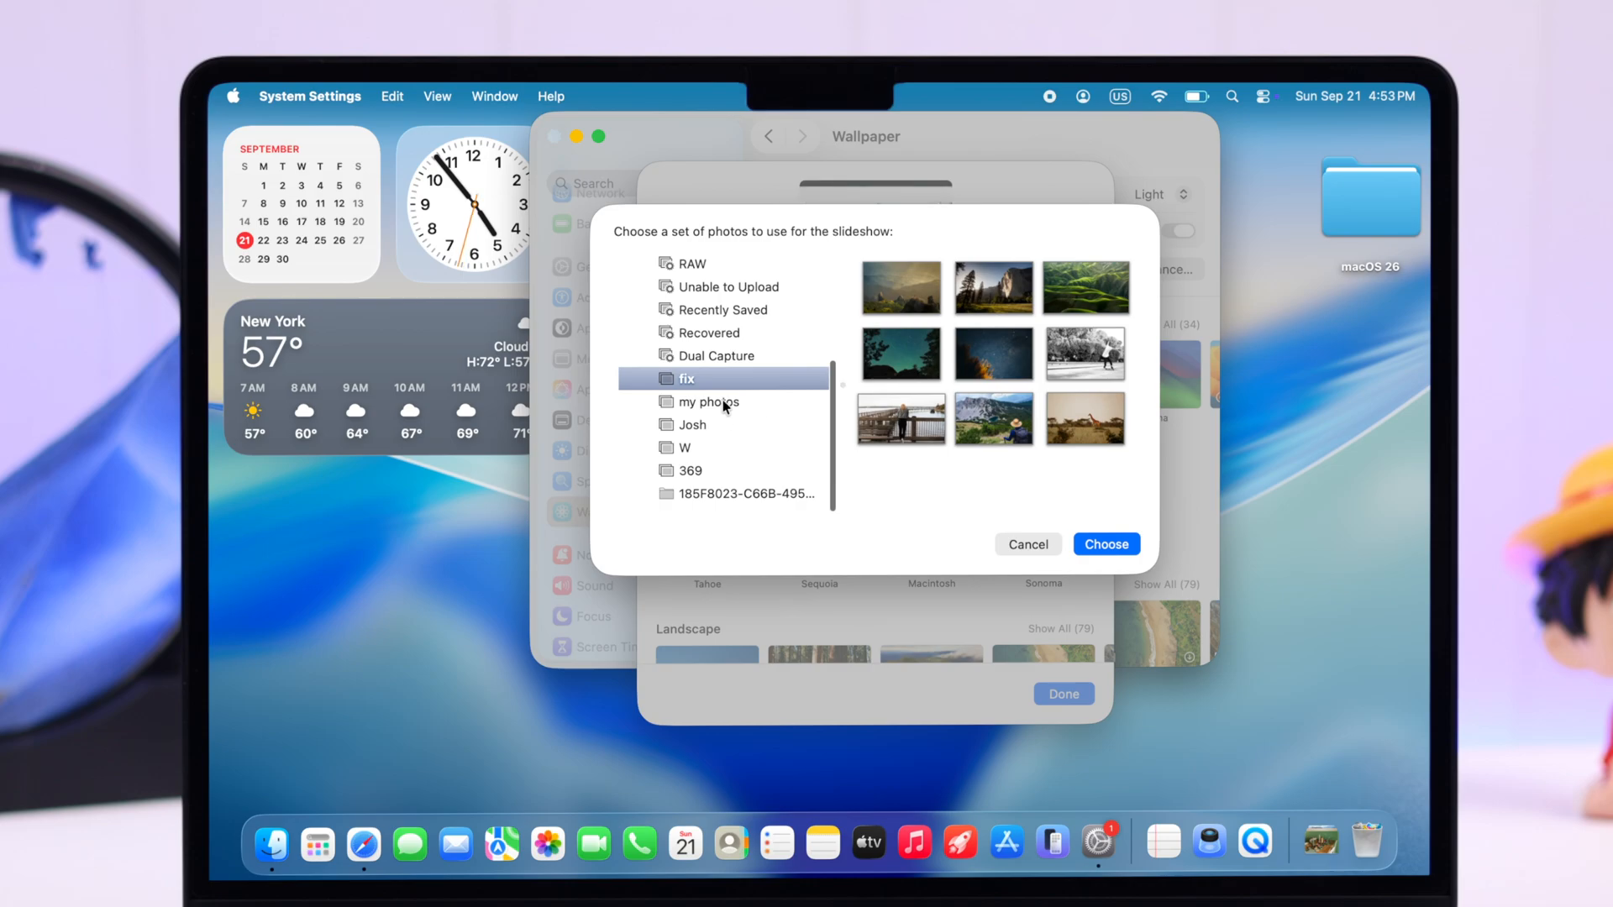
{"action": "left_click", "coordinate": [710, 402]}
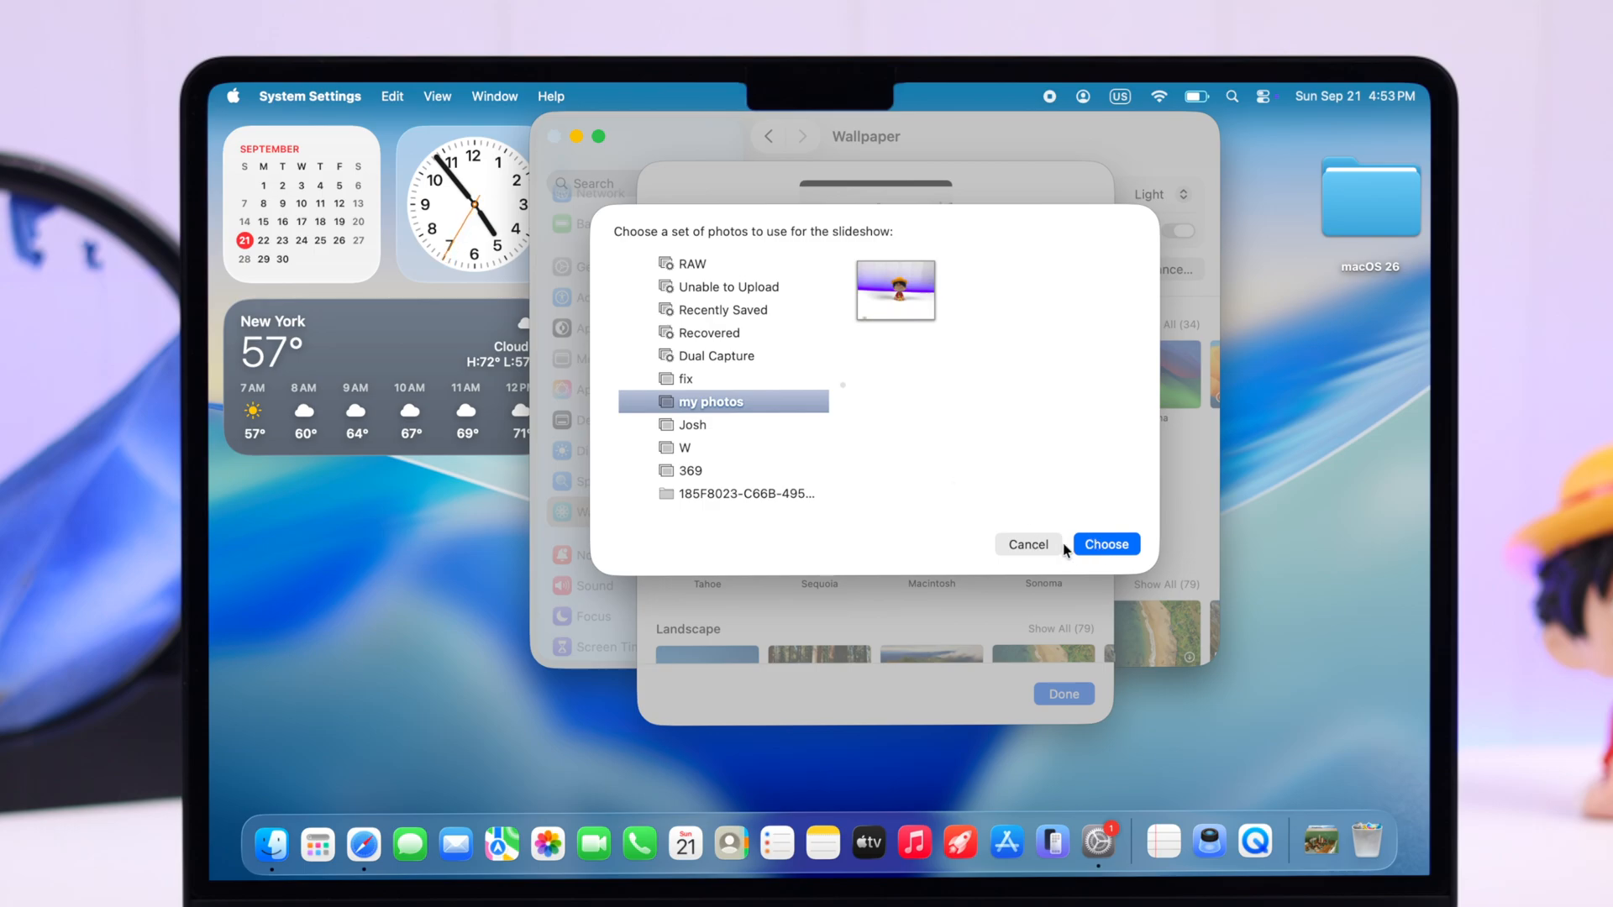
{"action": "left_click", "coordinate": [1105, 544]}
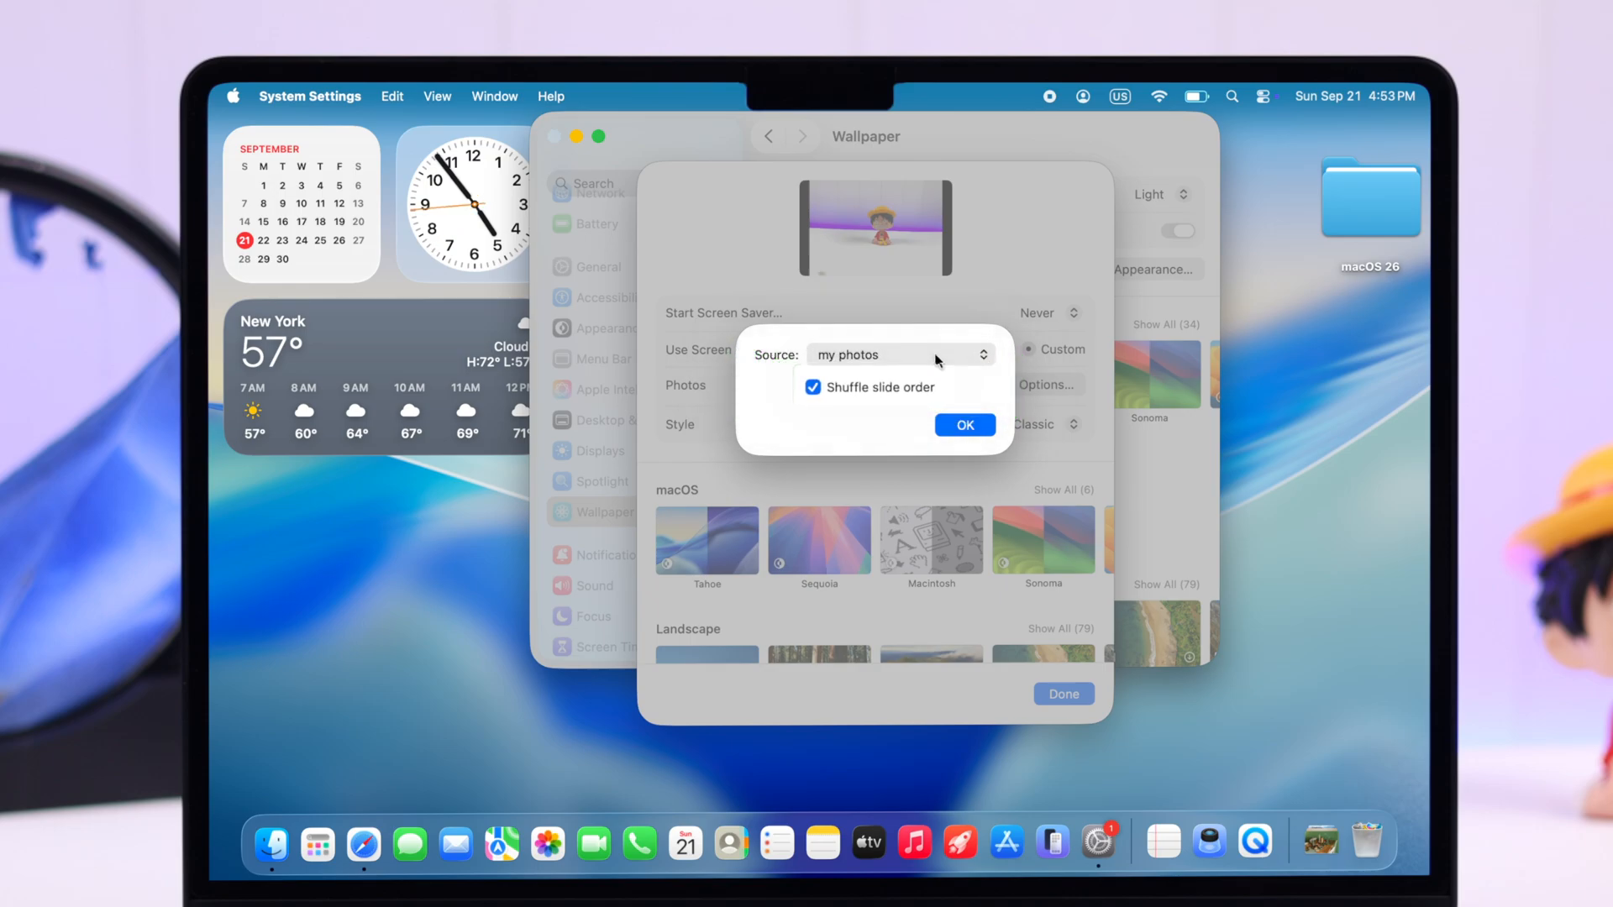
Step: Change the Photo Library source to the 'fix' album instead
{"action": "left_click", "coordinate": [897, 354]}
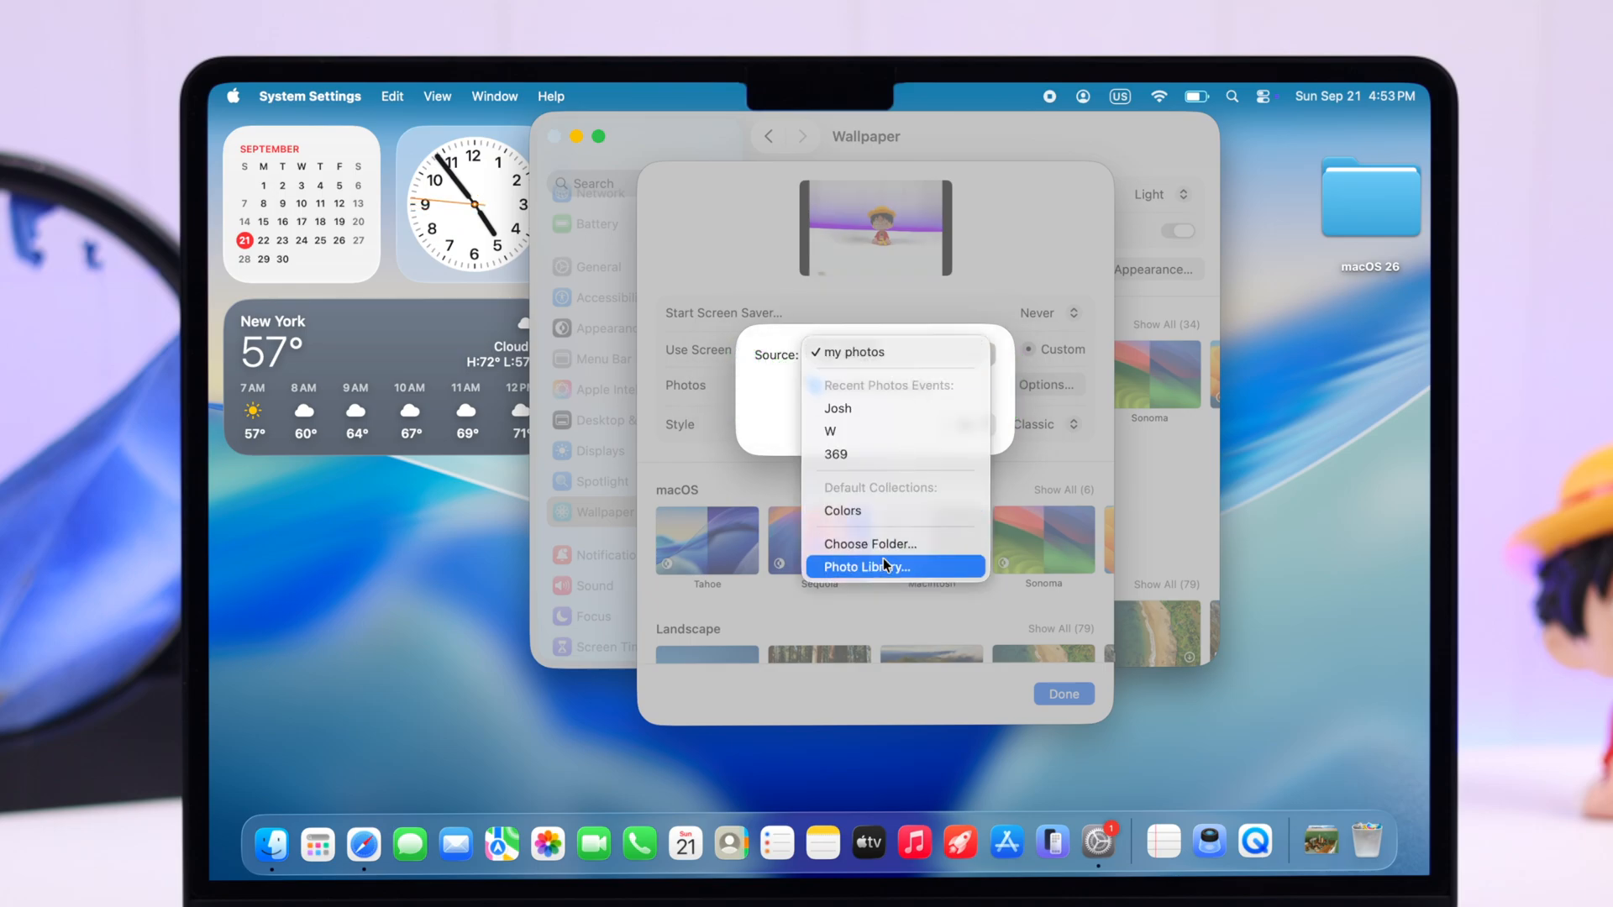
{"action": "left_click", "coordinate": [867, 566]}
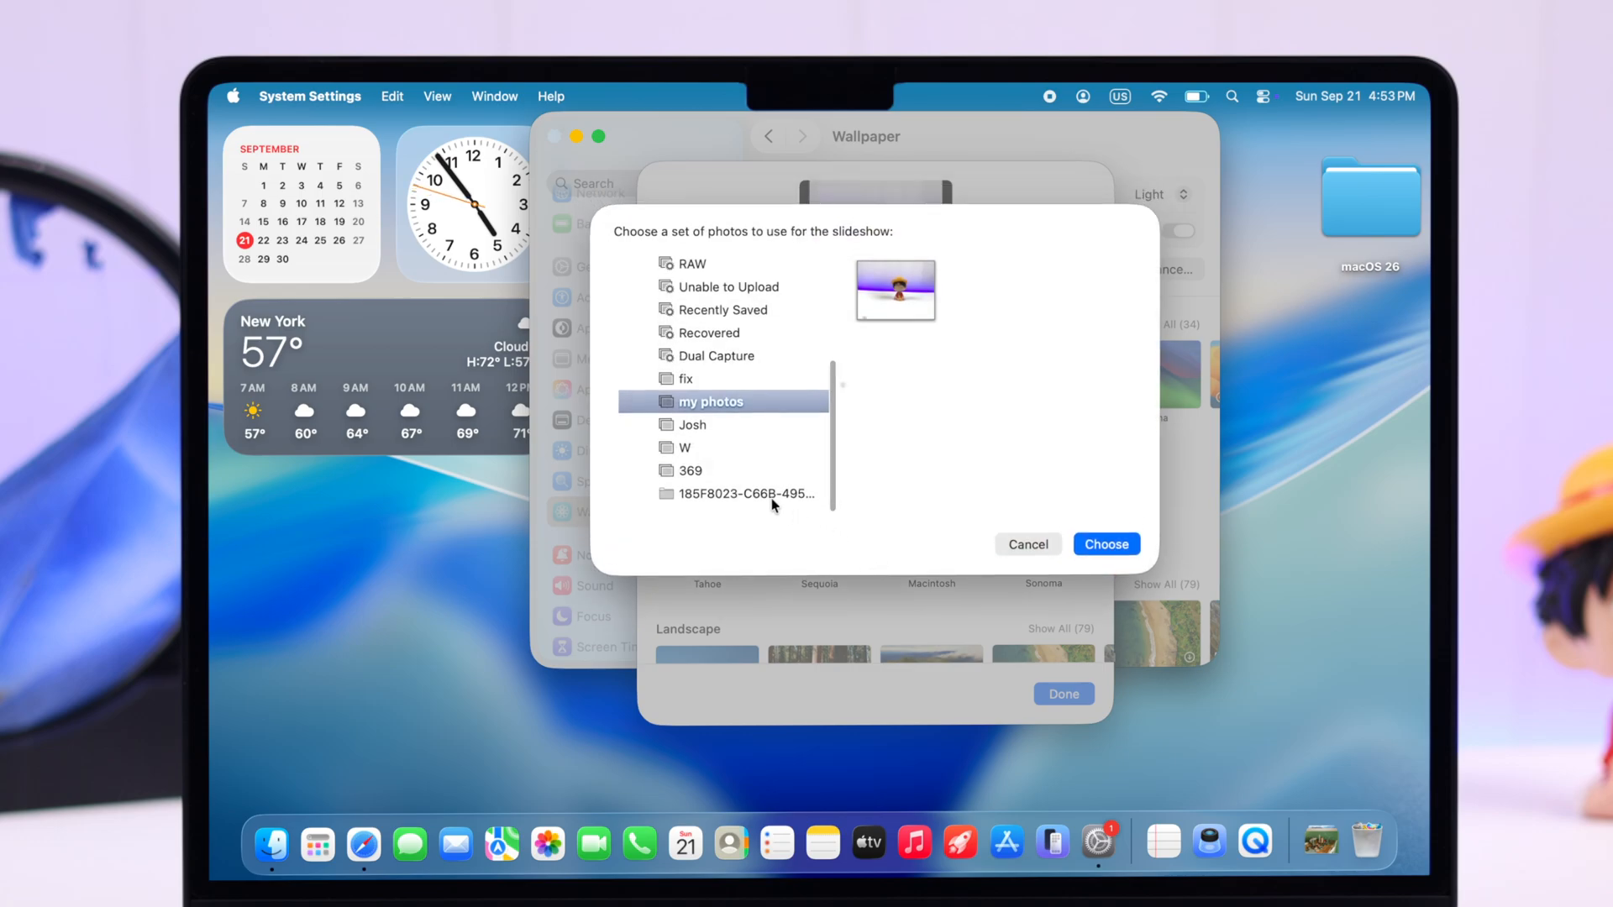
{"action": "left_click", "coordinate": [686, 379]}
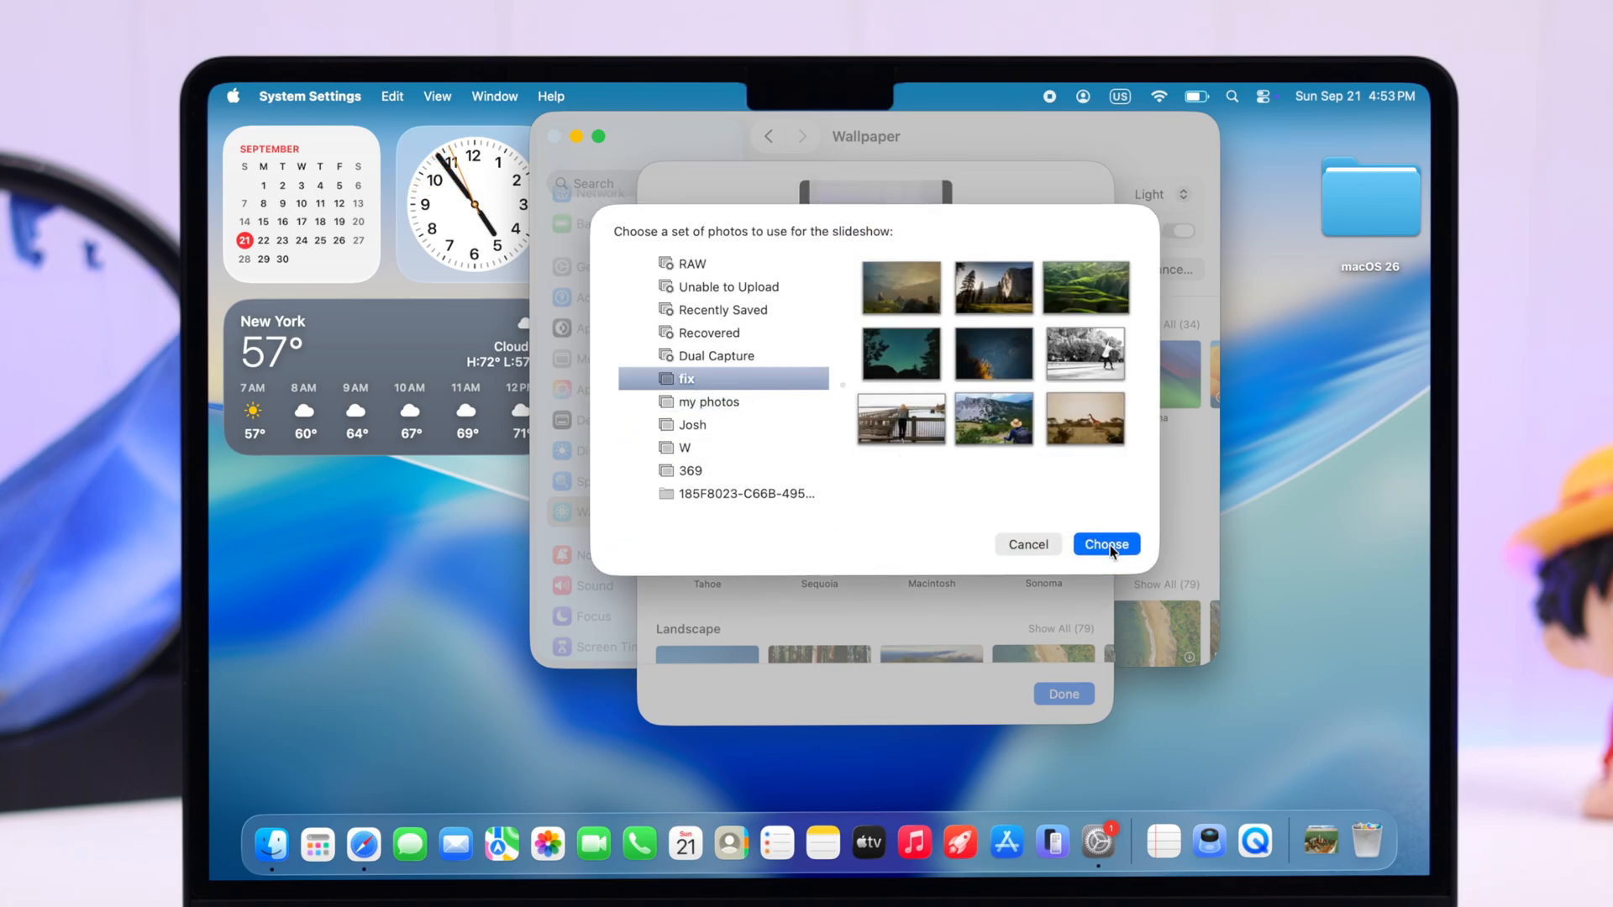
{"action": "left_click", "coordinate": [1104, 544]}
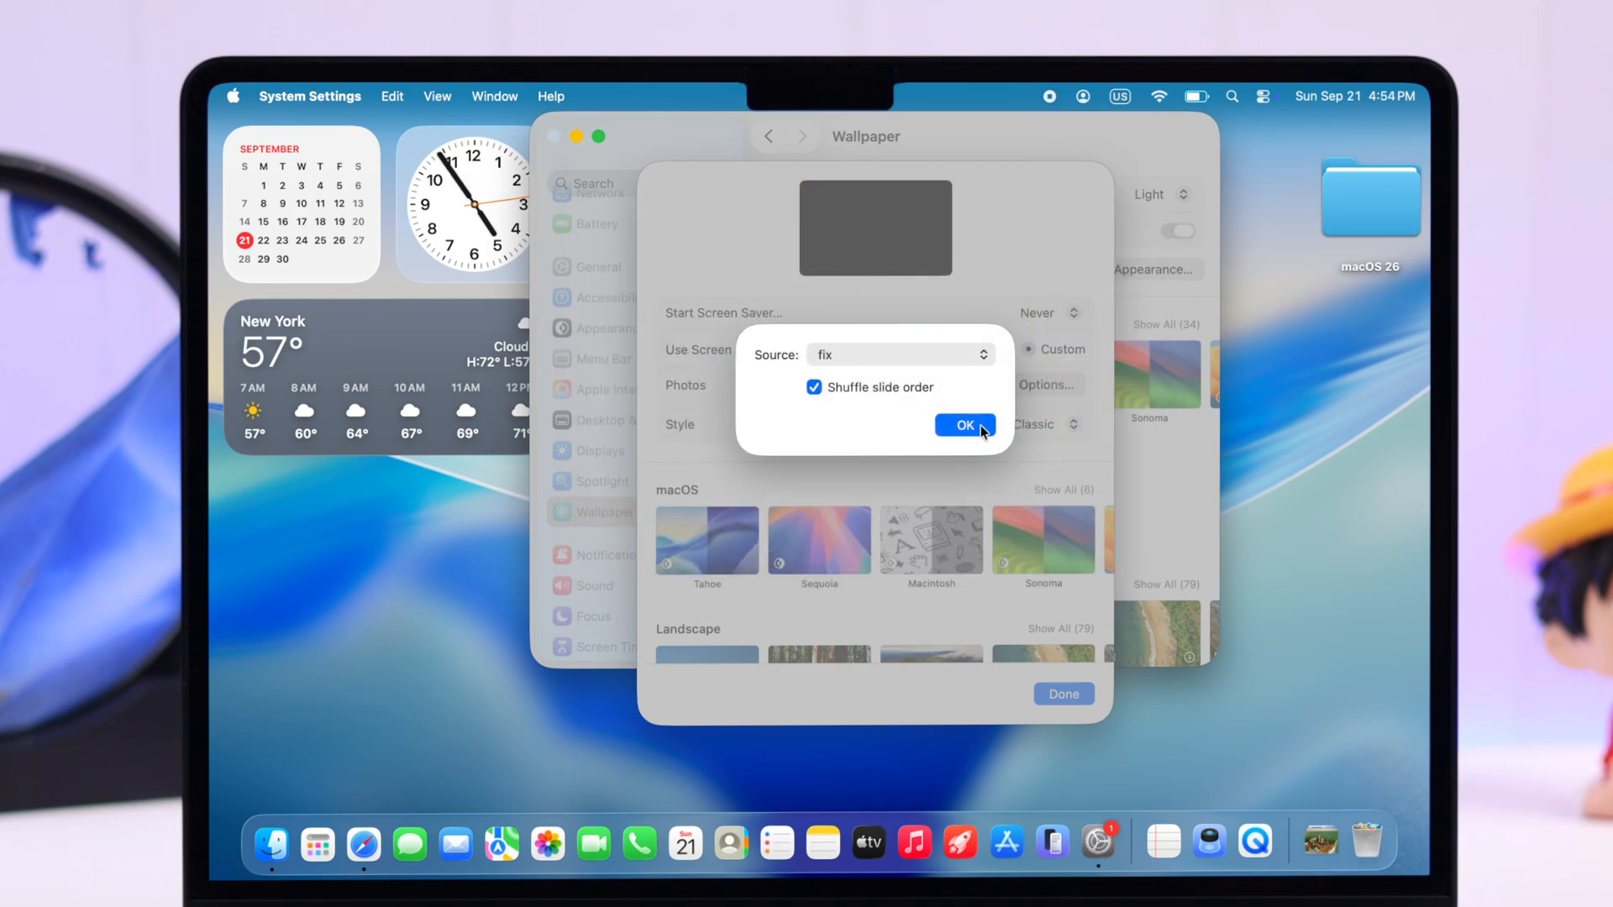
Step: Confirm the Photos source options with OK
{"action": "left_click", "coordinate": [964, 426]}
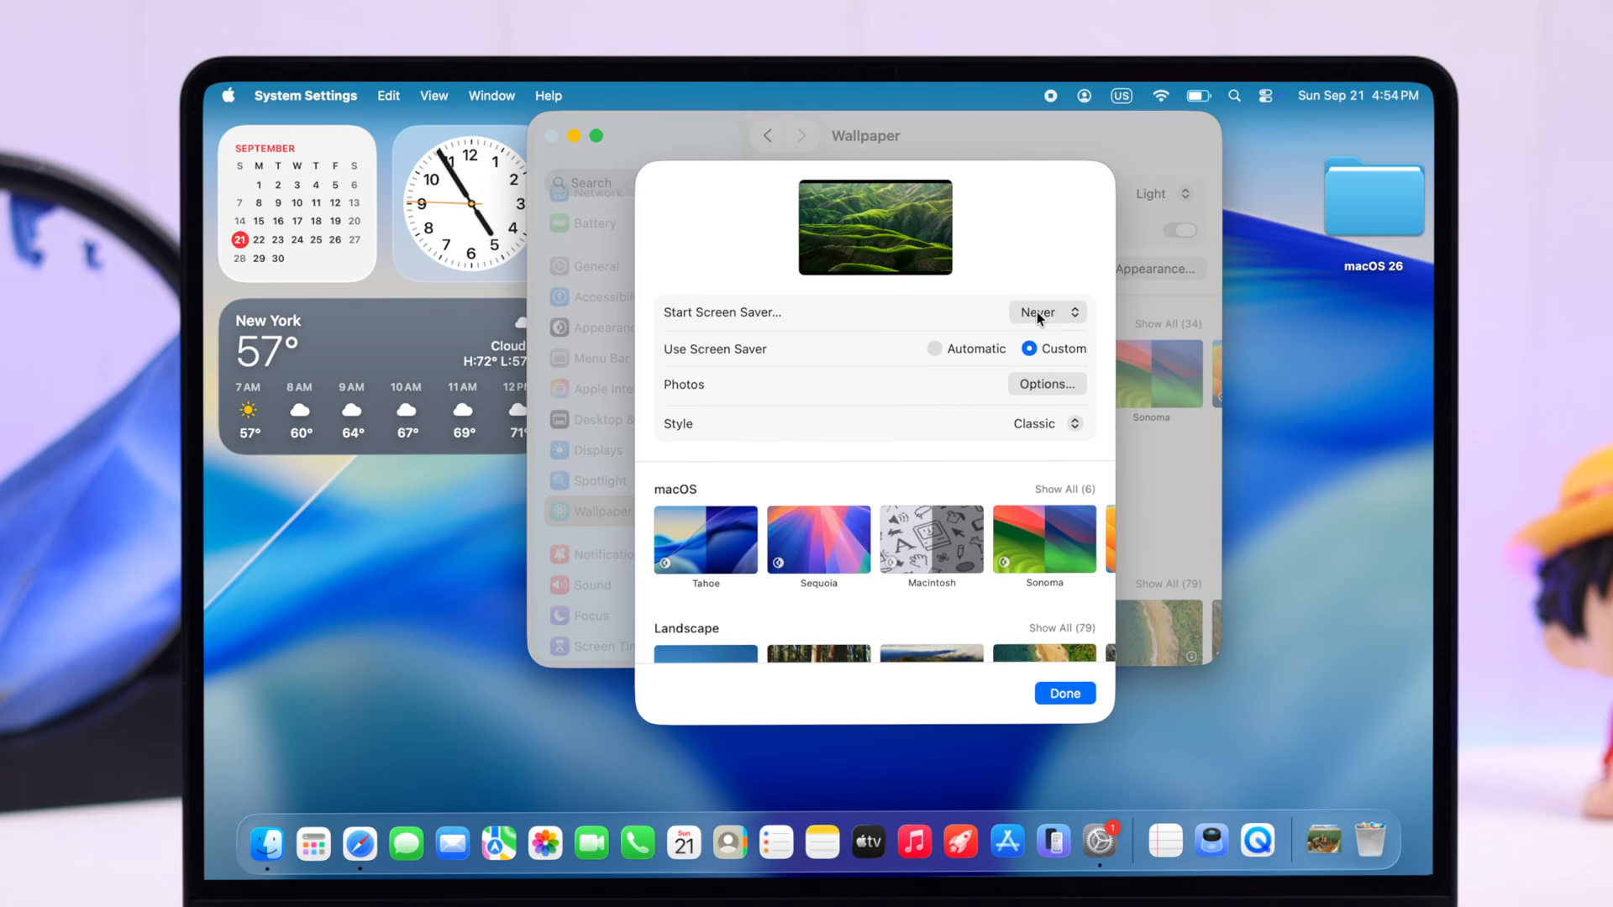
Step: Set Start Screen Saver to After 1 minute, confirm with Done, and close System Settings
{"action": "left_click", "coordinate": [1046, 311]}
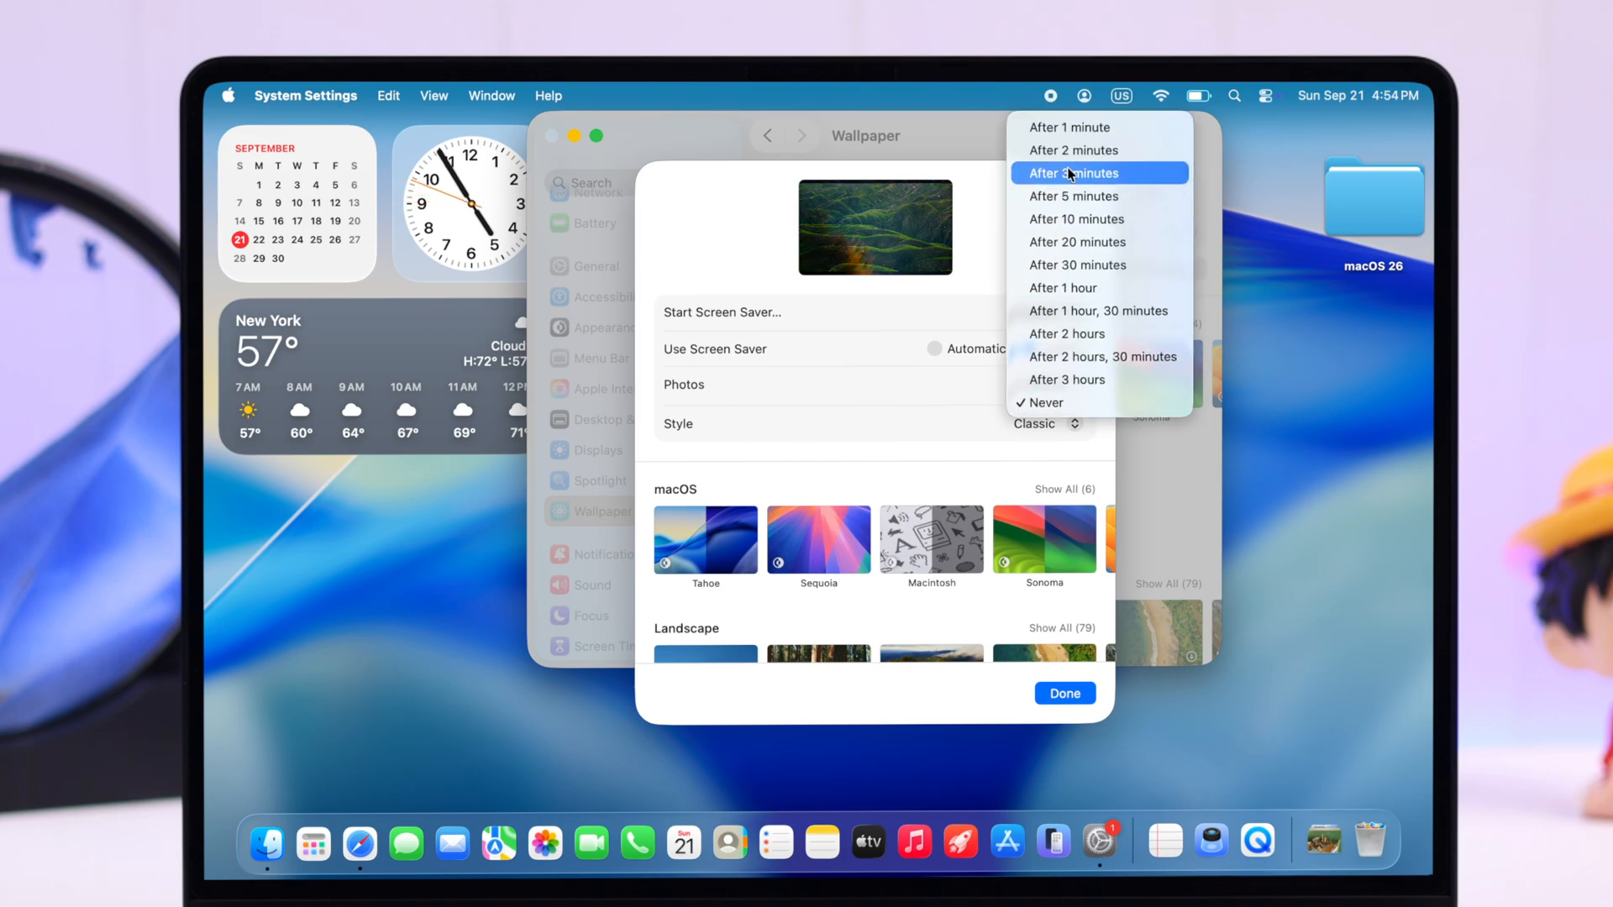
{"action": "left_click", "coordinate": [1071, 127]}
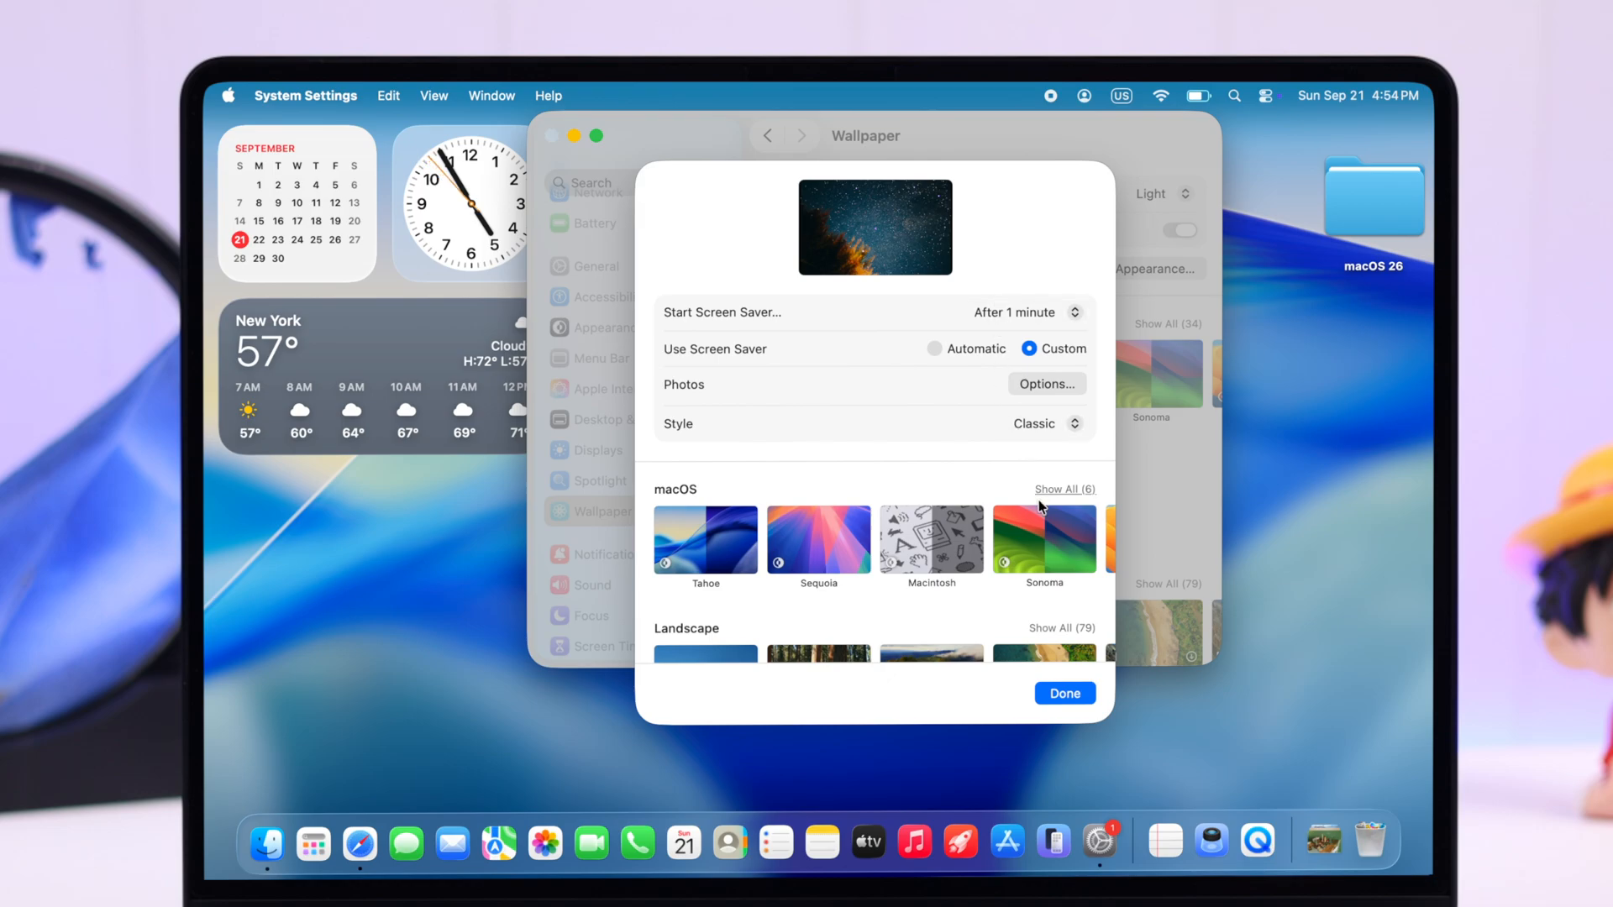
{"action": "left_click", "coordinate": [1064, 692]}
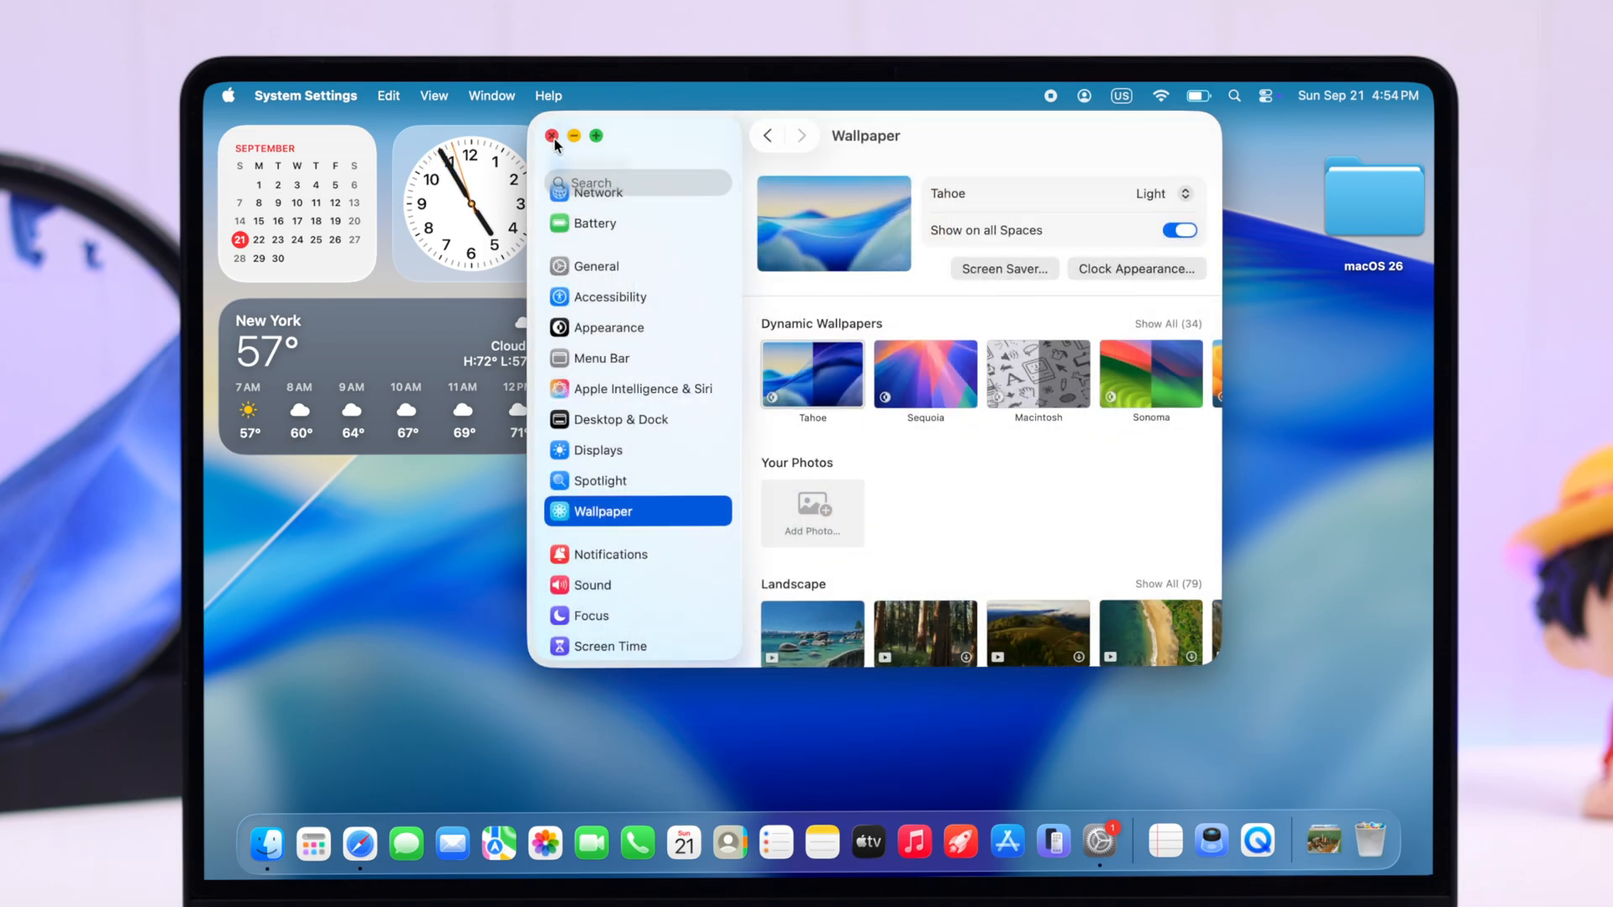
{"action": "left_click", "coordinate": [553, 134]}
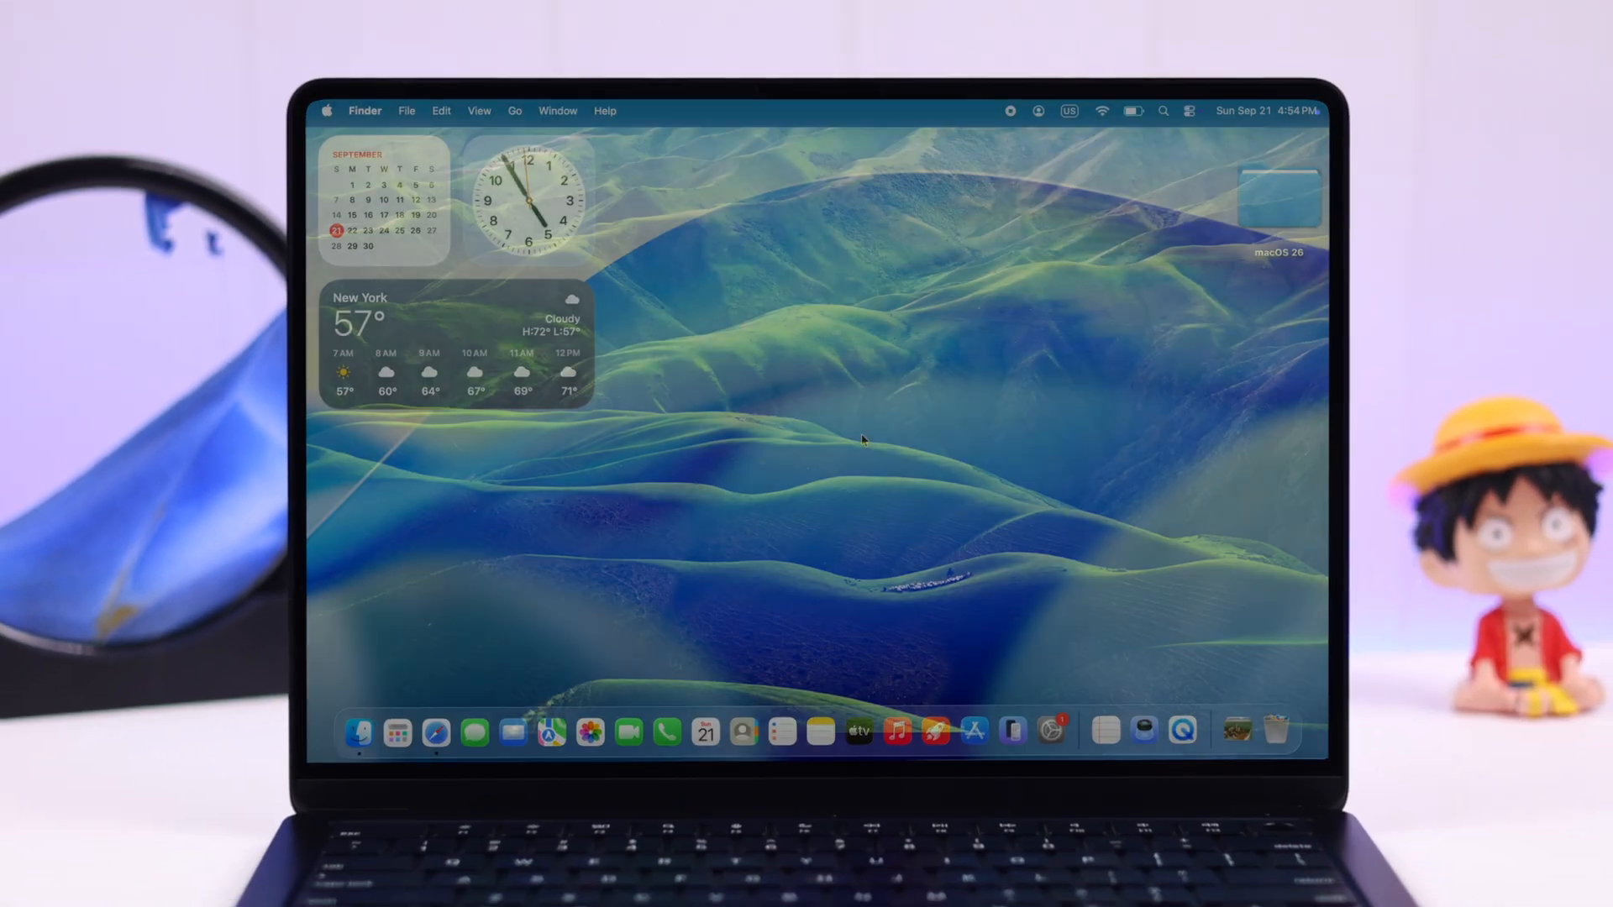